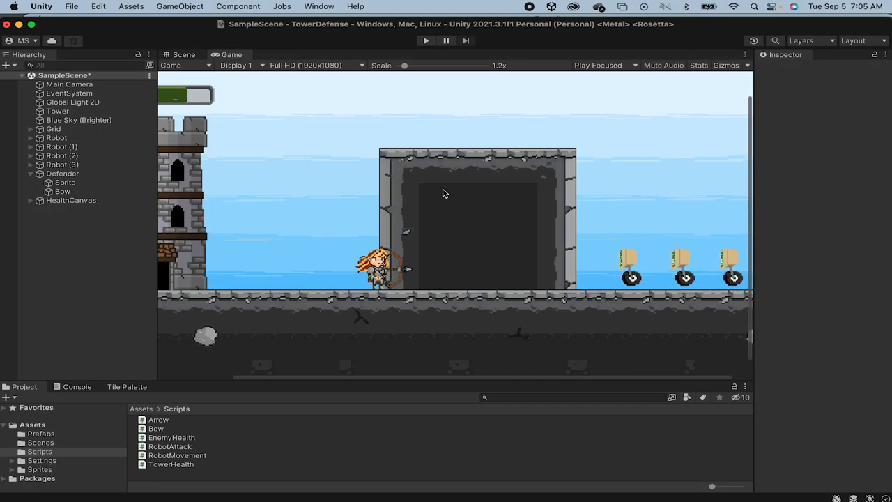
mouse_move(303, 452)
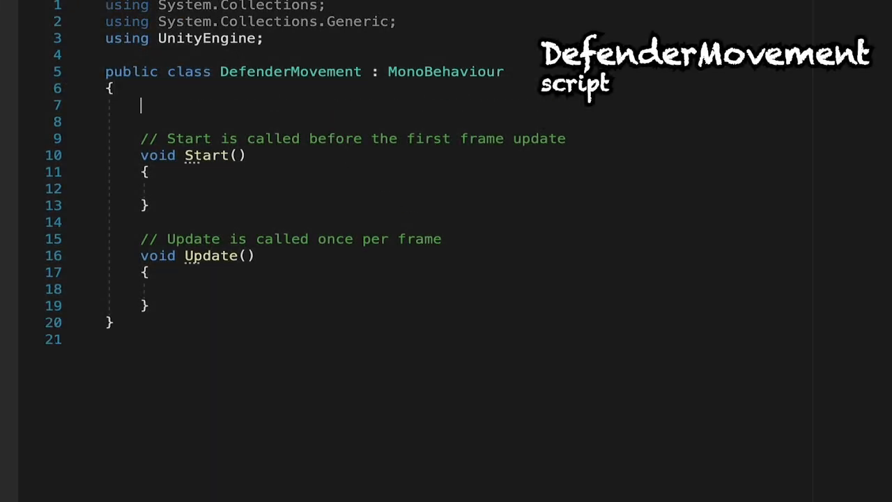
Declare public float speed and public Rigidbody2D defenderRb fields in DefenderMovement.
text(public float)
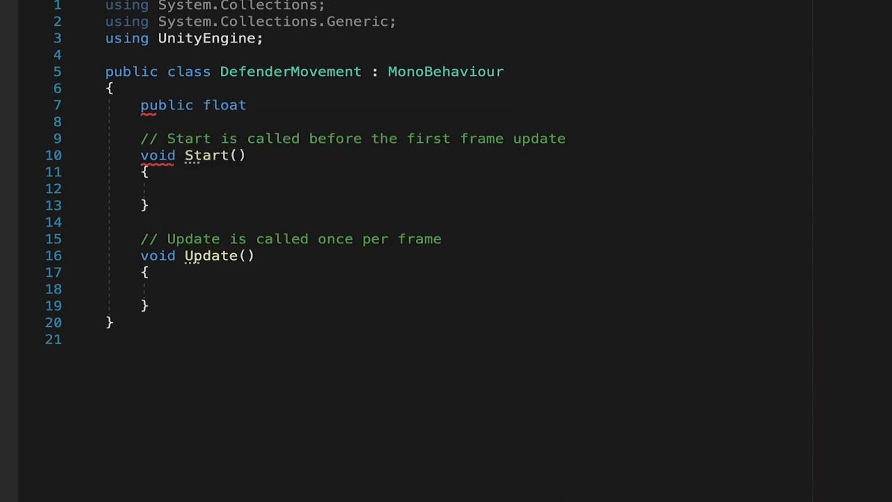
text(speed;)
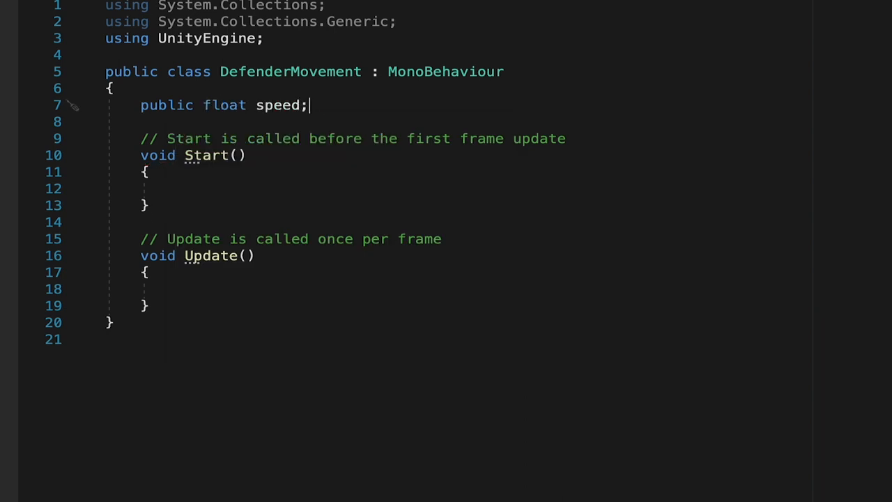
mouse_move(458, 138)
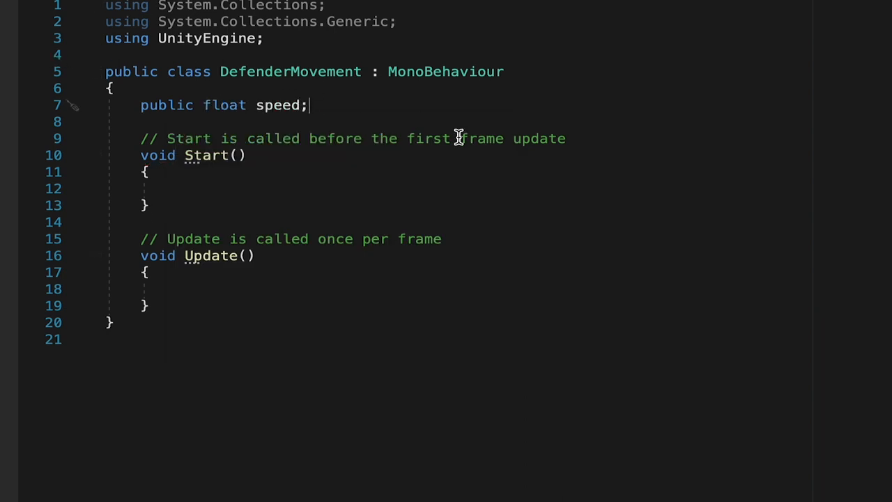
text(public Rigidbody2D)
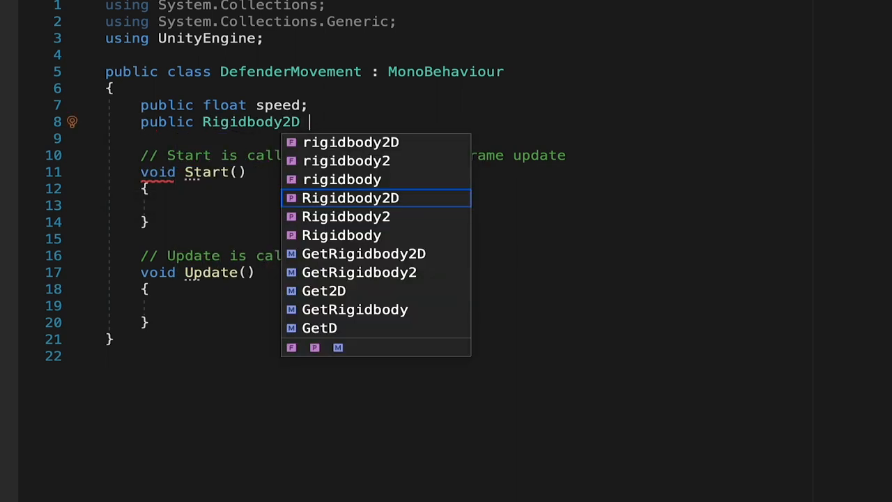
text(defender)
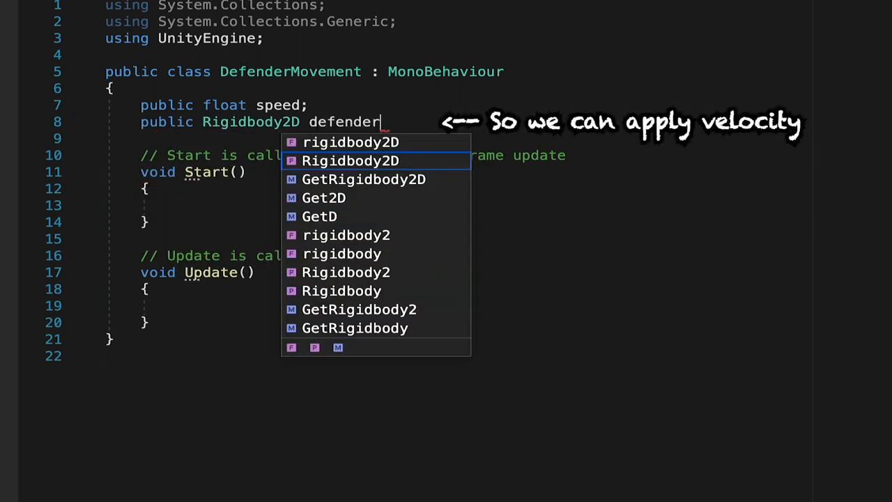
text(Rb;)
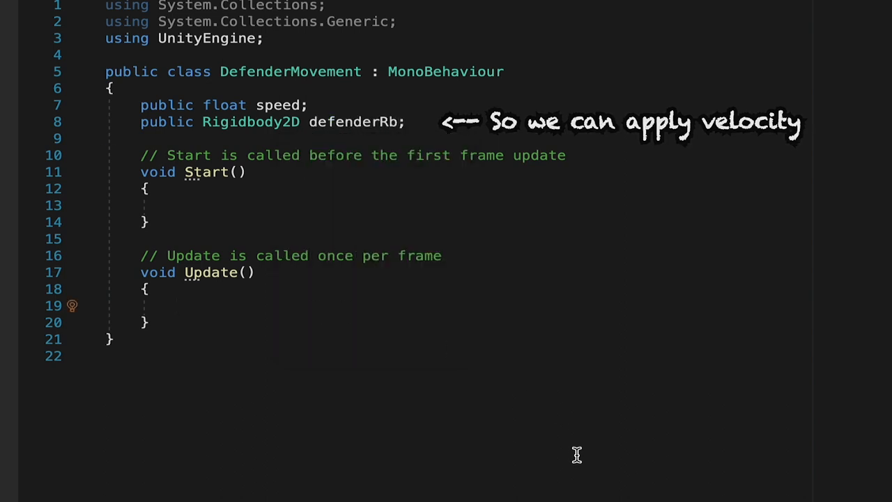
In Update, set defenderRb.velocity to Vector2.right * speed.
text(defenderRb)
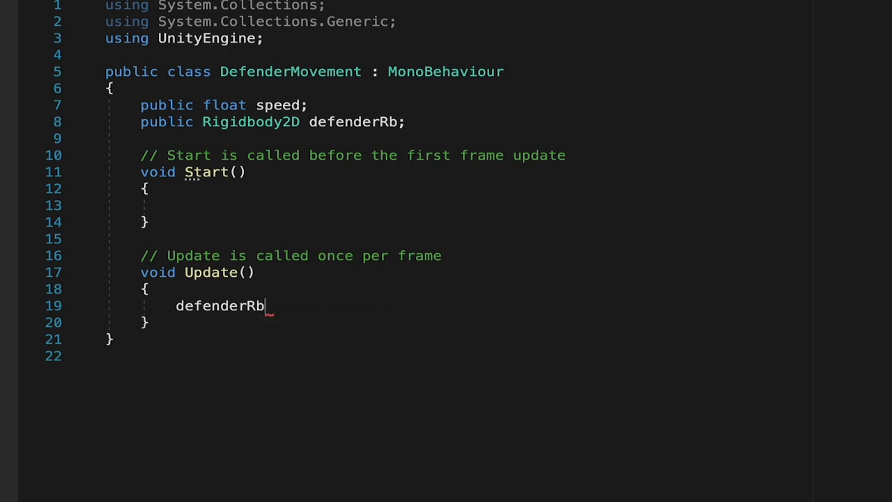
text(.velocity)
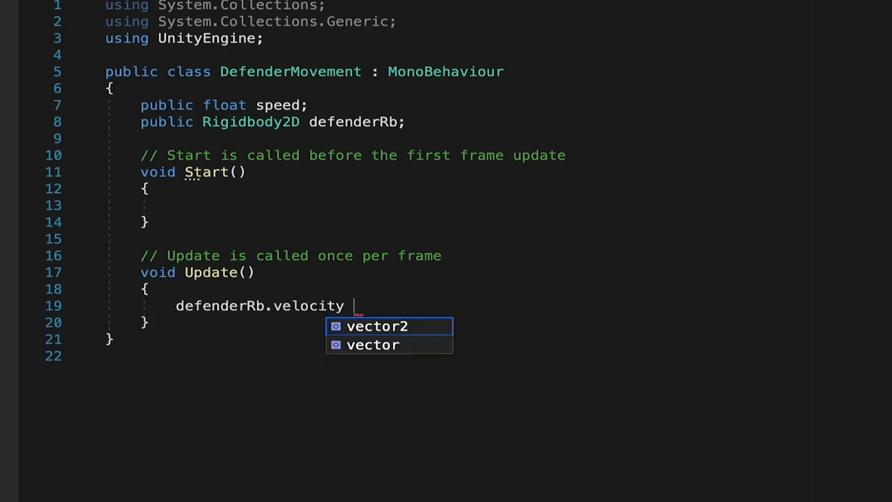
text(=)
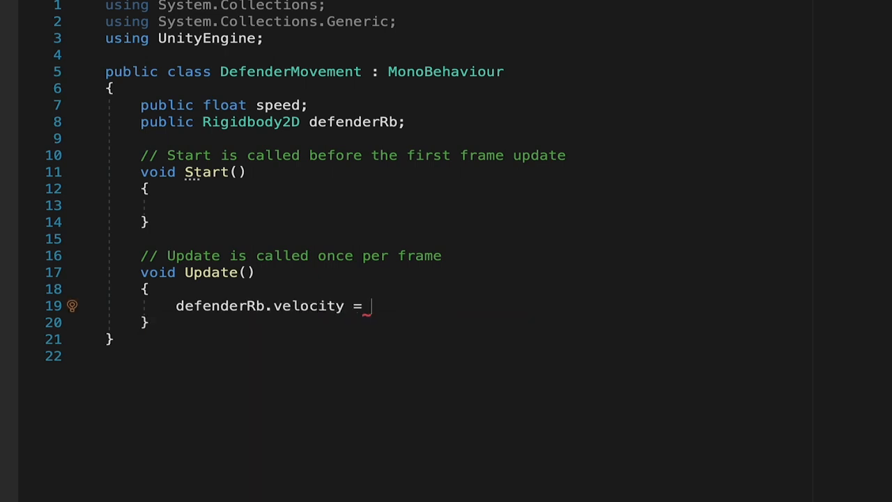
text(Vector2)
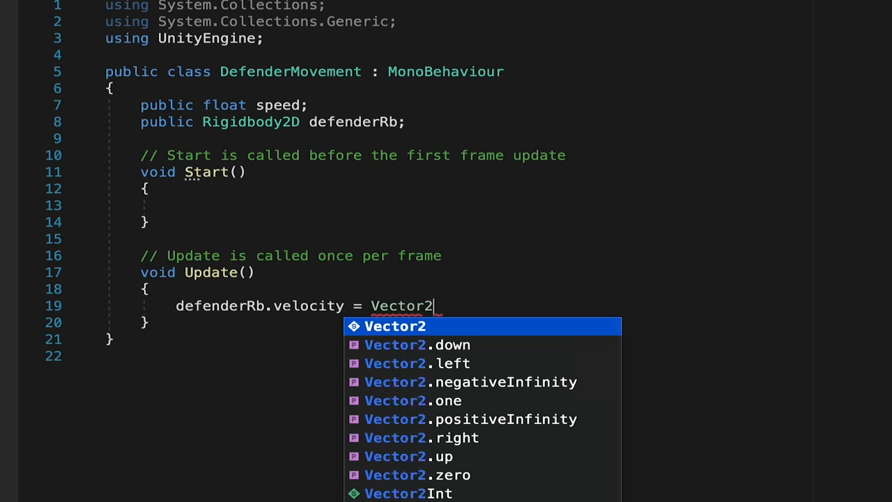
text(.right)
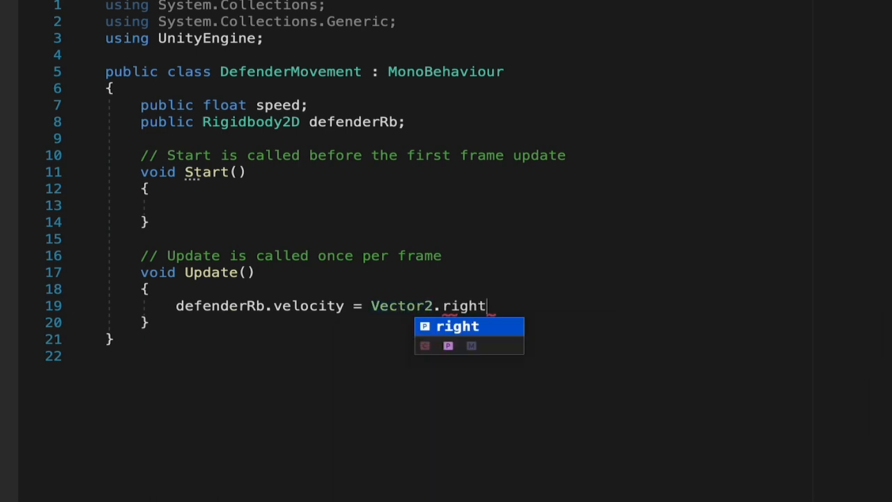
text(*)
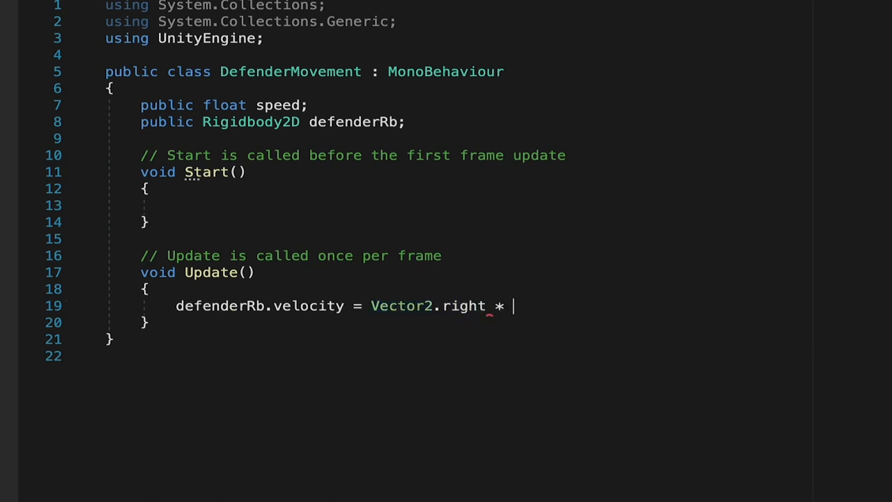
text(speed;)
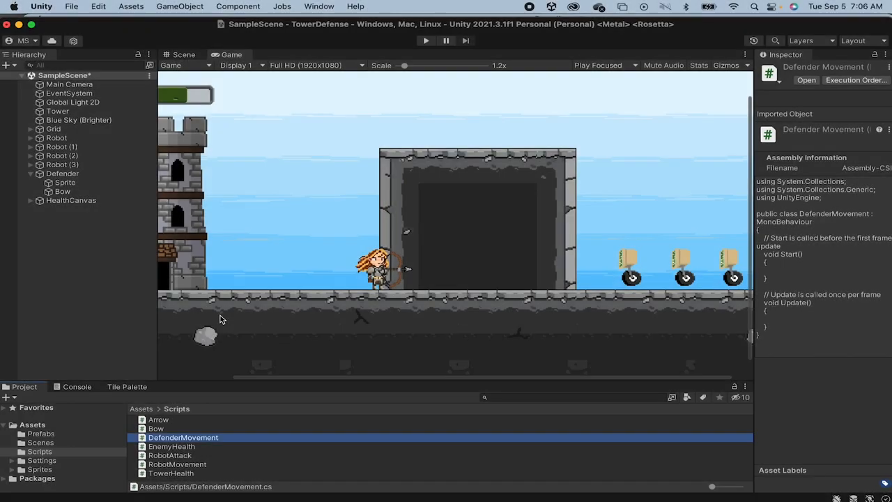
Attach DefenderMovement, Rigidbody 2D and Box Collider 2D to the Defender.
click(63, 173)
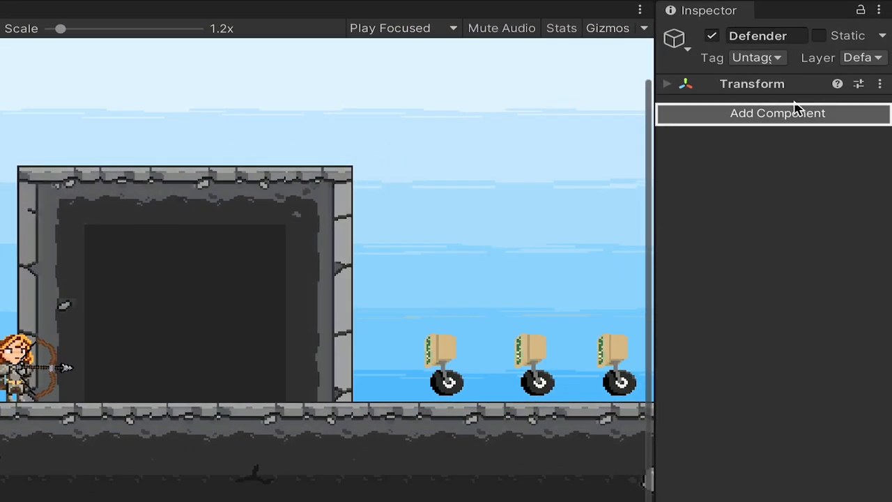
click(778, 113)
text(1)
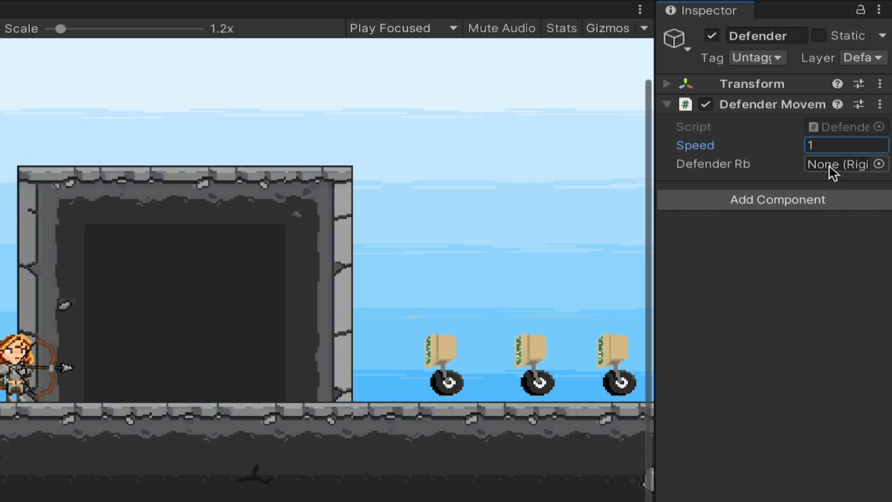
click(776, 199)
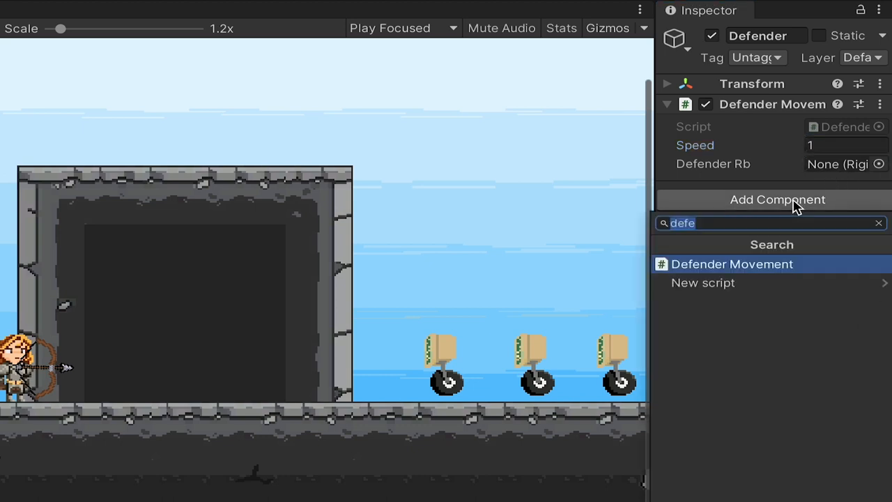
text(rig)
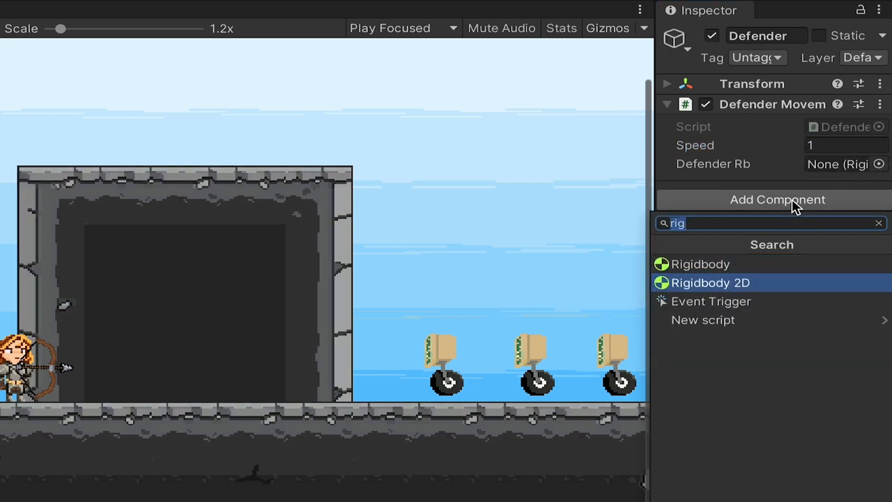
click(709, 283)
text(bo)
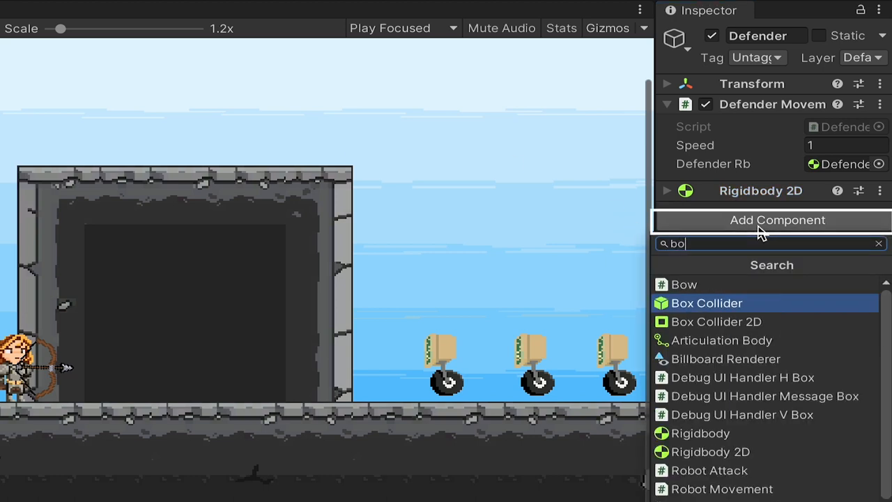
click(716, 322)
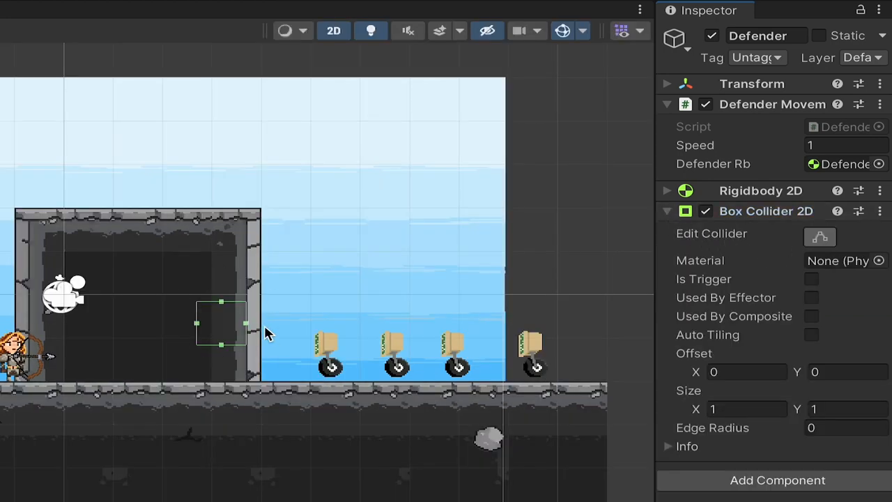
mouse_move(201, 361)
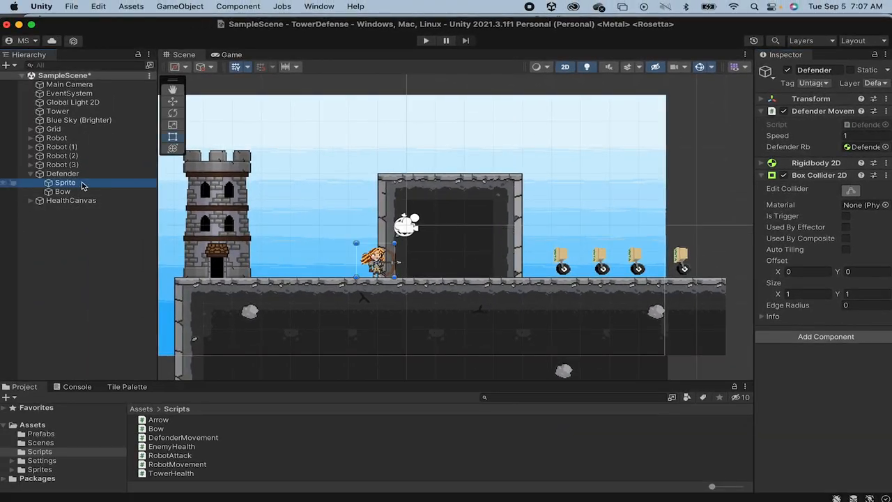
Zero the Sprite child's position, reposition the Bow, and fit the collider to the archer.
click(65, 182)
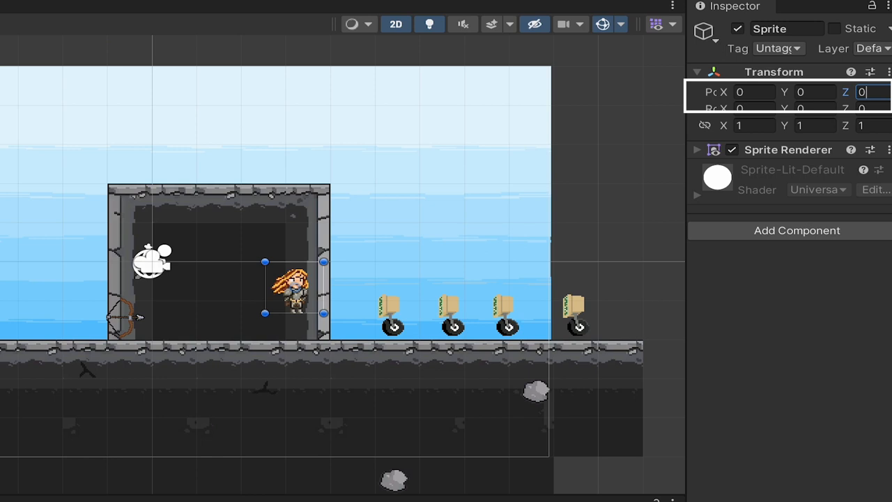
click(293, 296)
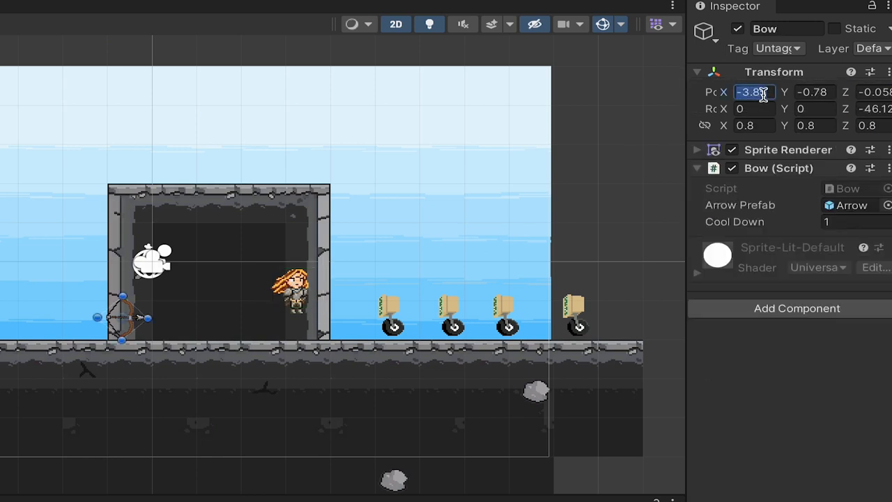
text(0)
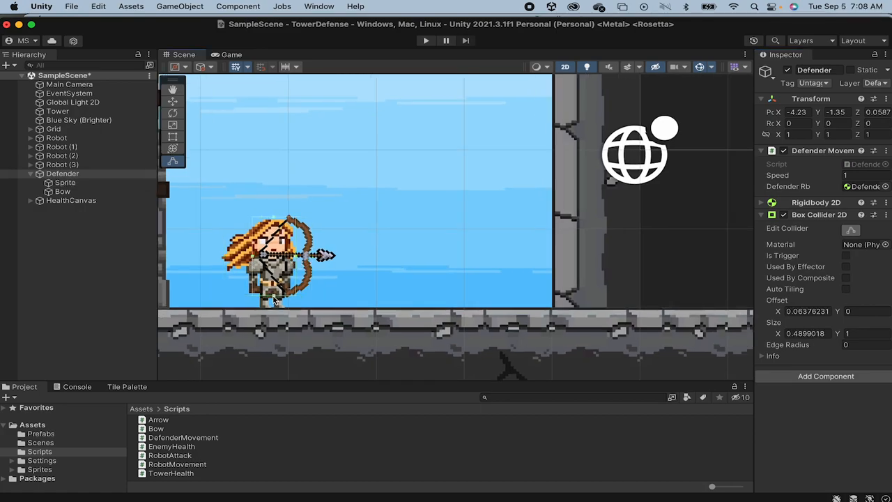
Tick Freeze Rotation Z in the Defender's Rigidbody 2D constraints.
click(417, 40)
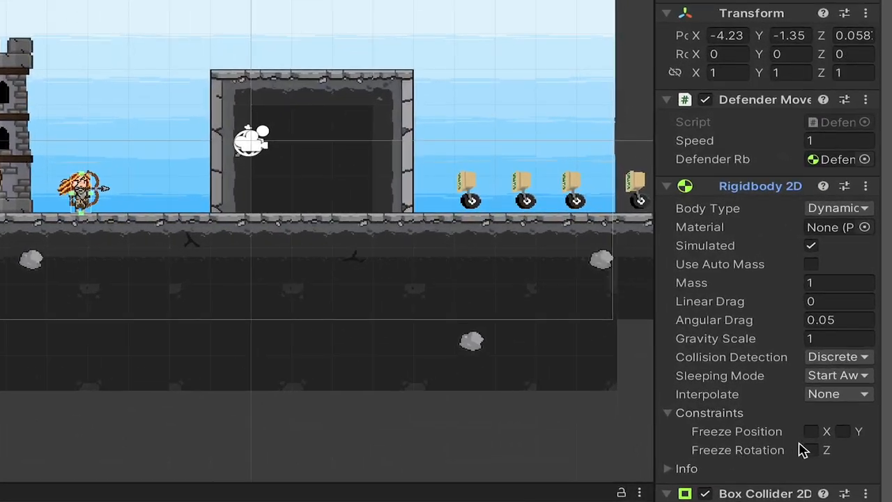
click(812, 450)
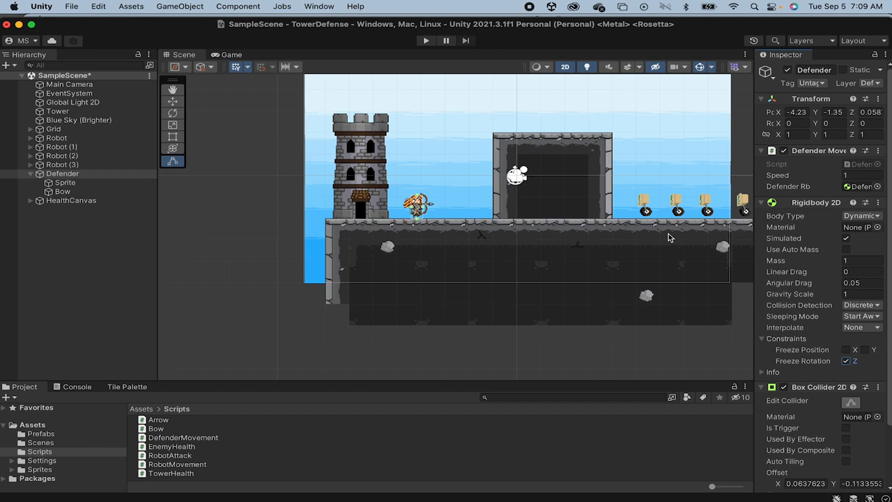
mouse_move(373, 431)
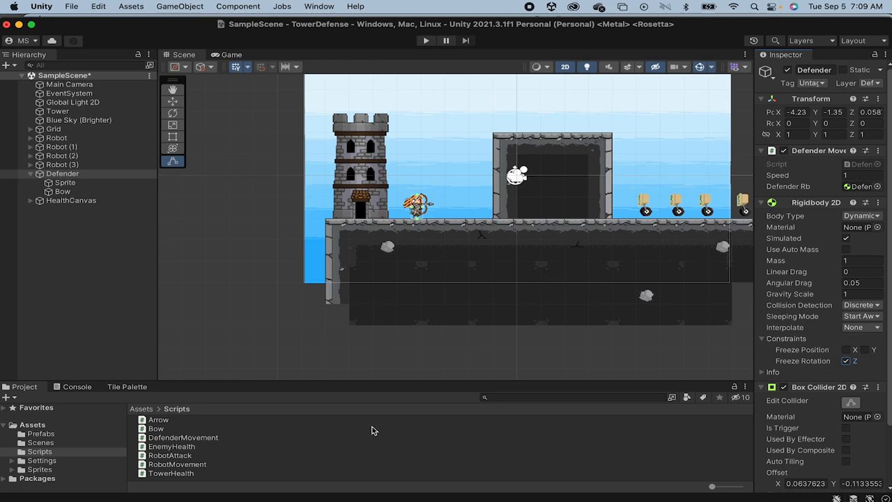
Create the ArcherStateMachine C# script in Assets > Scripts and open it.
right_click(373, 432)
text(ArcherStateMachine)
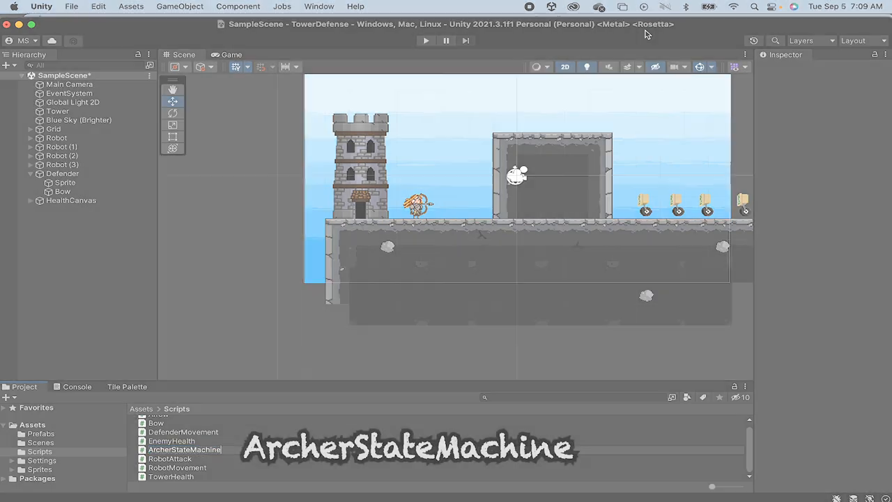
double_click(183, 449)
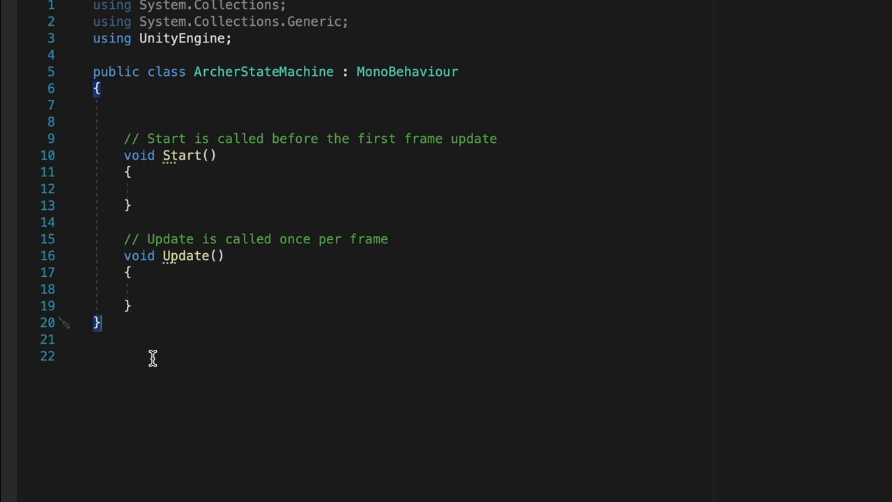
Type public enum ArcherState { Idle, Walking, Shooting } below the class.
text(public enum ArcherState)
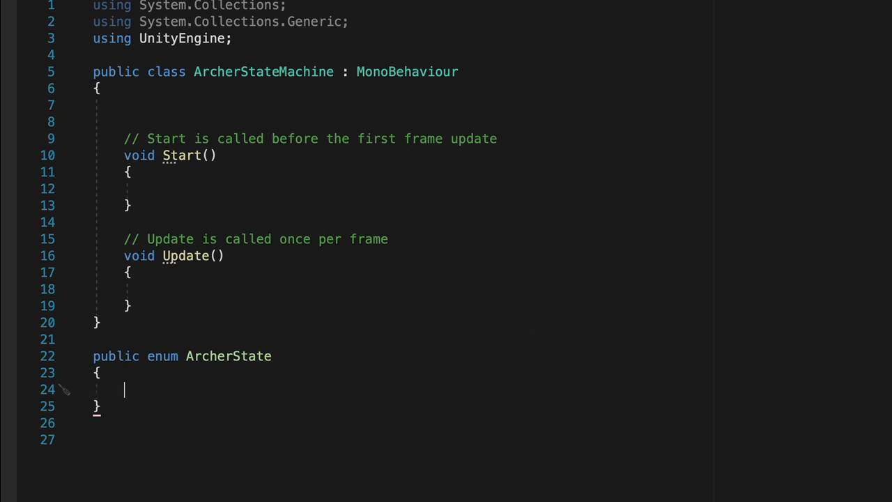
text(Idle,)
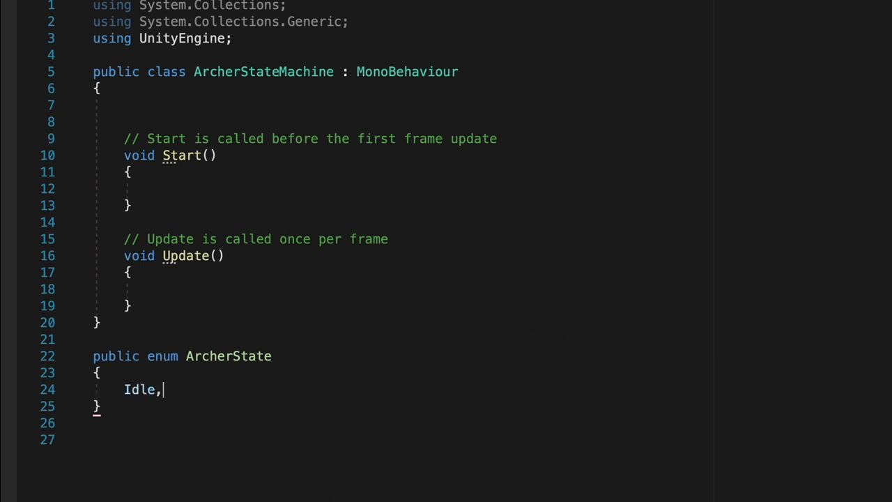
text(Walking,)
click(290, 423)
text(Shooting)
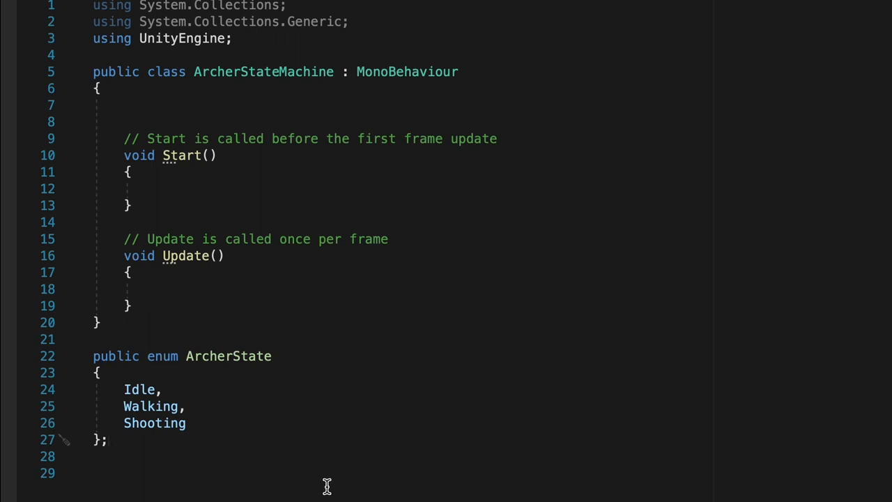
click(124, 105)
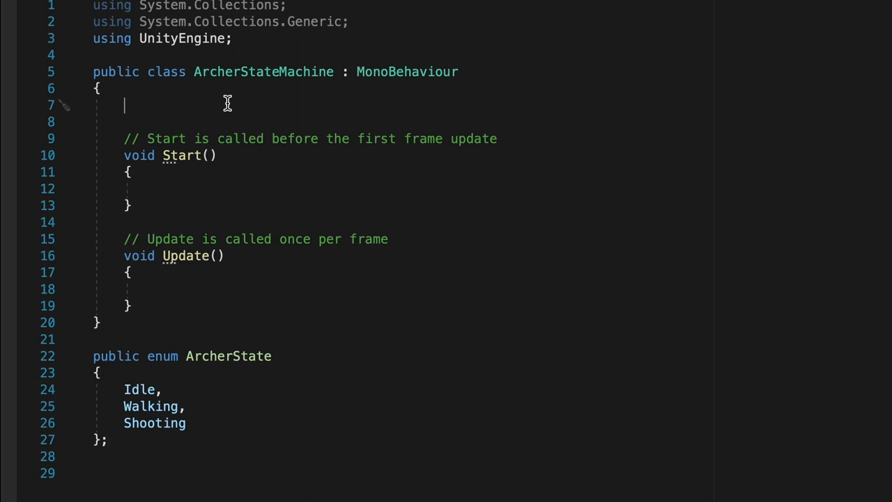
Declare public ArcherState archerState and set it to ArcherState.Walking in Start.
text(public)
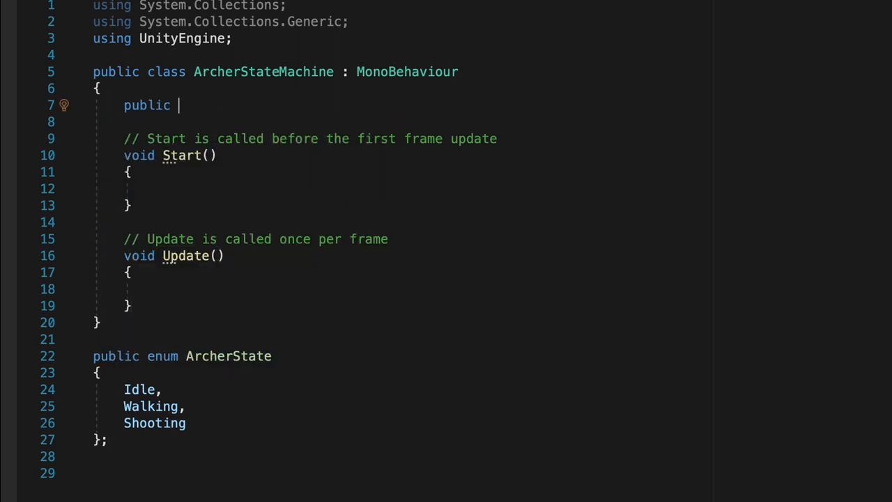
text(ArcherState archerState;)
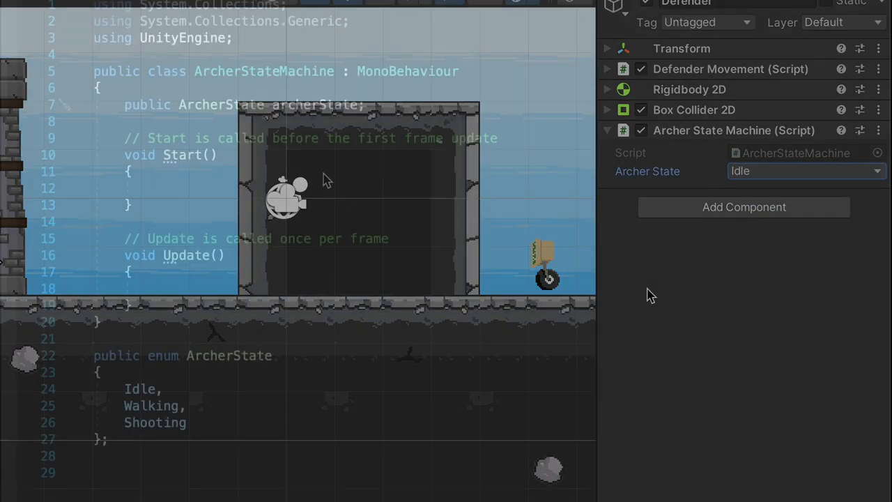
text(archerState = Ar)
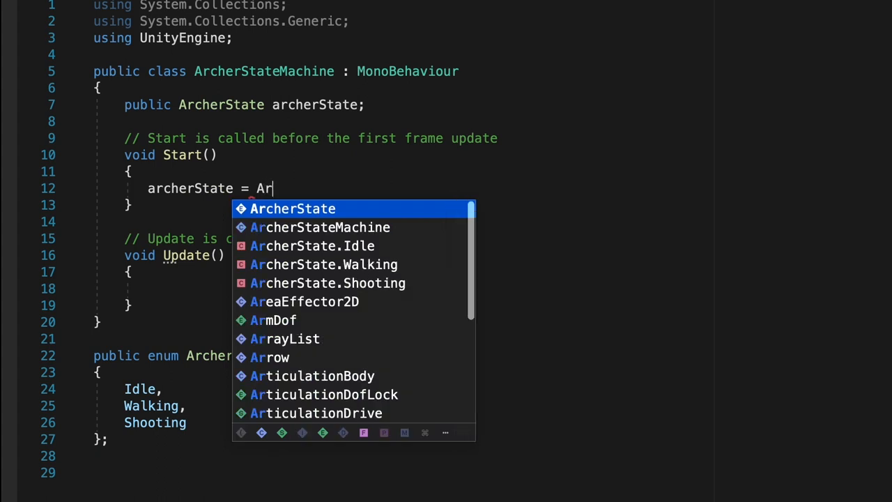
click(325, 265)
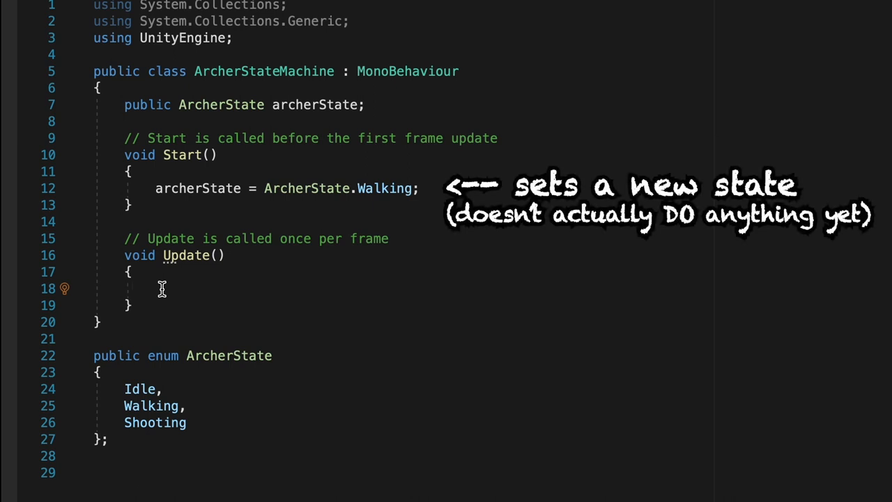
Inside an archerState == Walking check, store Physics2D.Raycast(transform.position, Vector2.right, detectionRange) in hit.
click(157, 289)
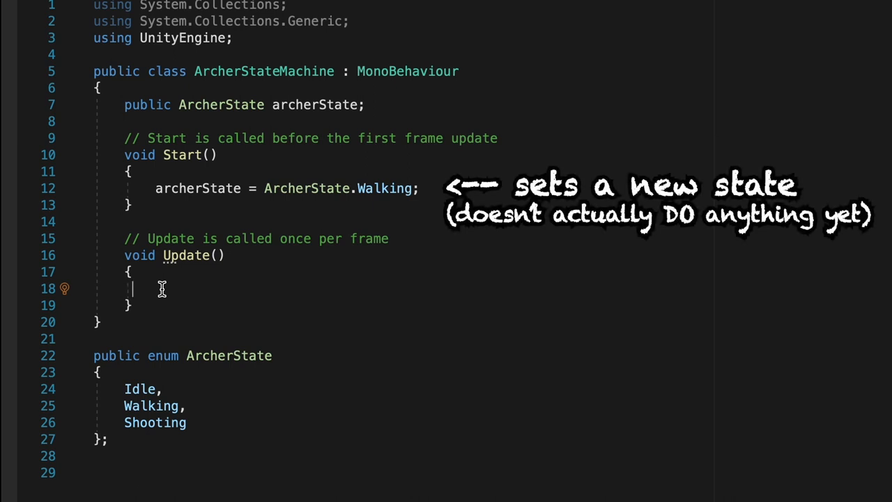
text(if(archerState == ArcherState.Walking)
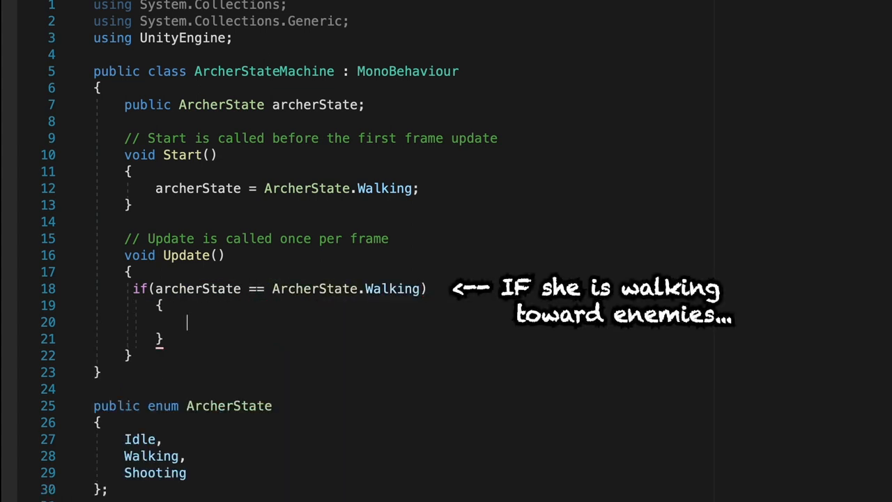
text(Ra)
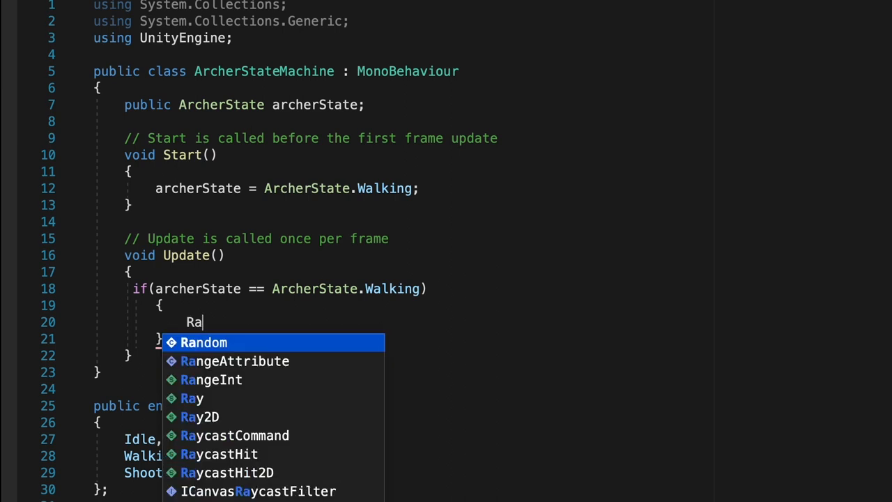
click(227, 473)
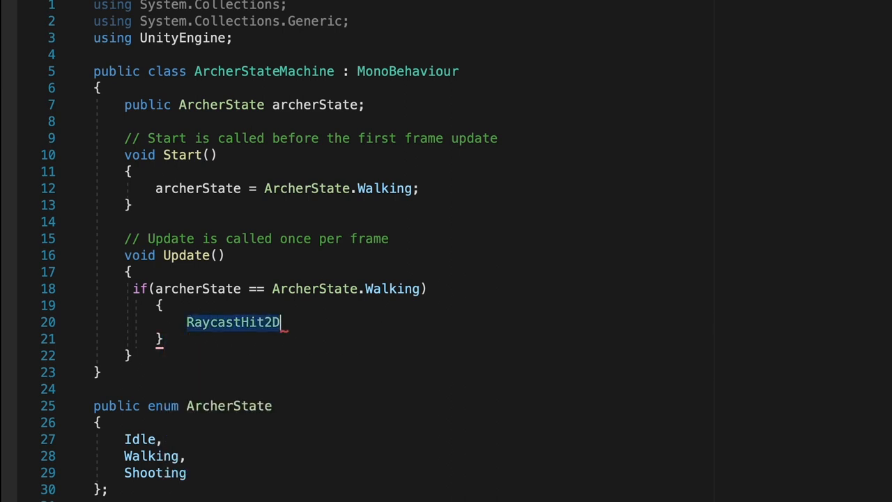
text(hit =)
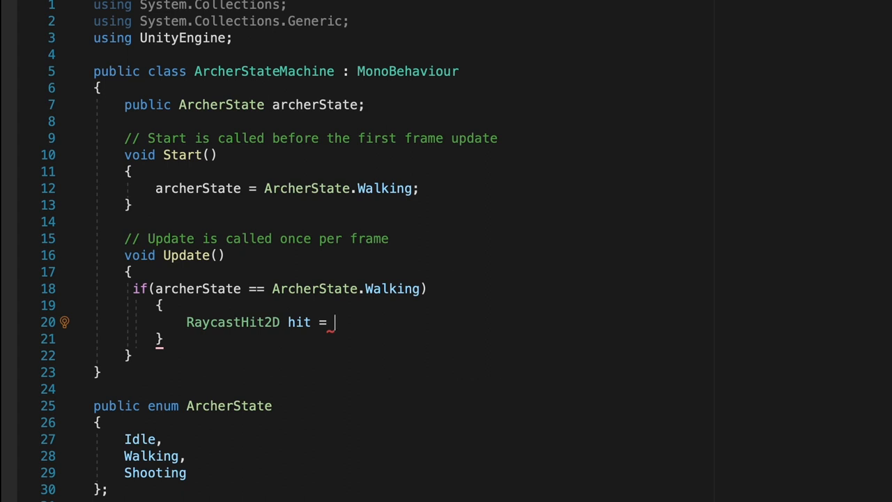
text(Physic)
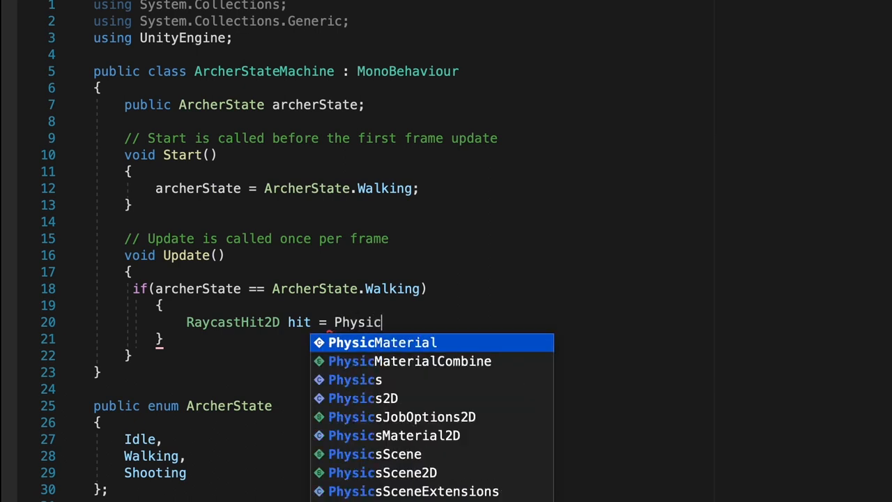
text(s2D.Raycast()
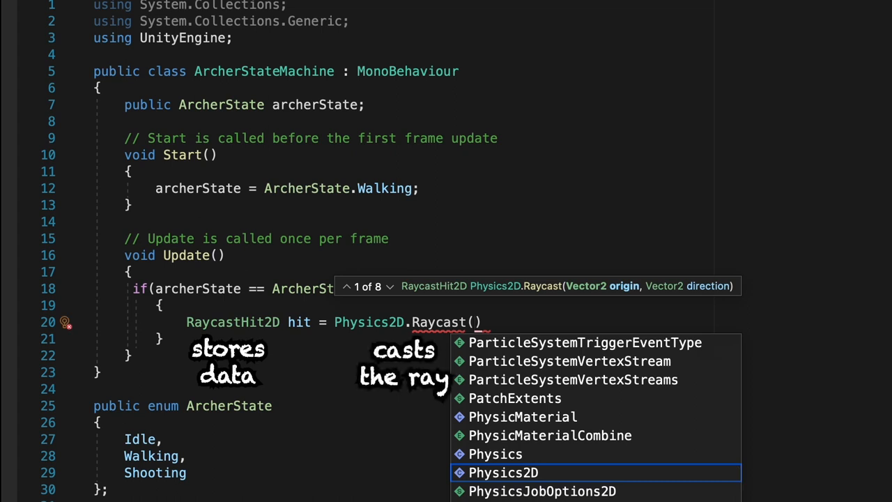
text(transform.position, V)
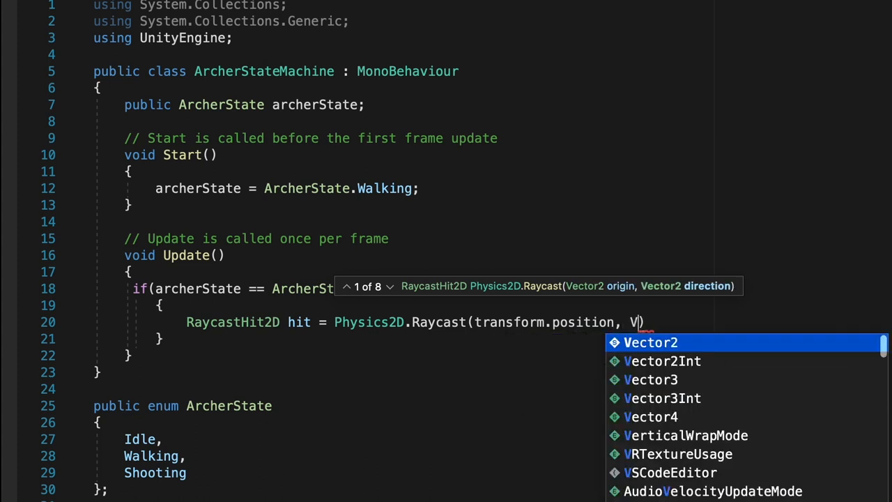
text(ector)
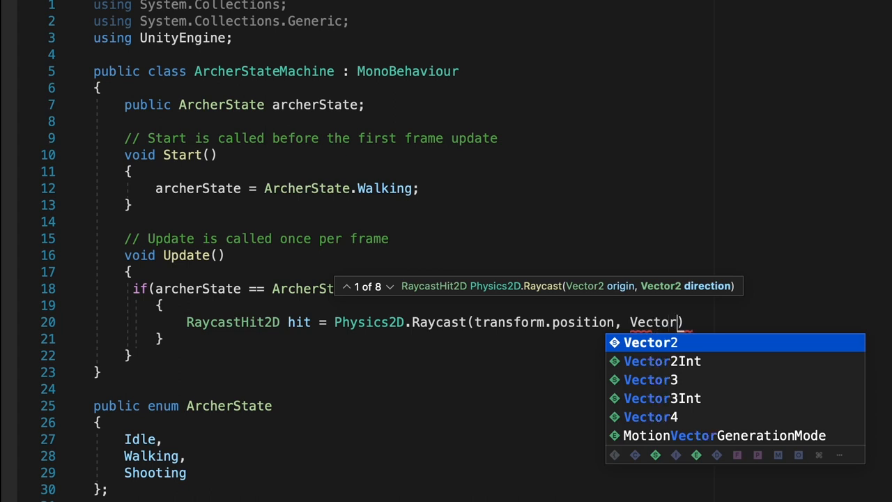
text(2.right,)
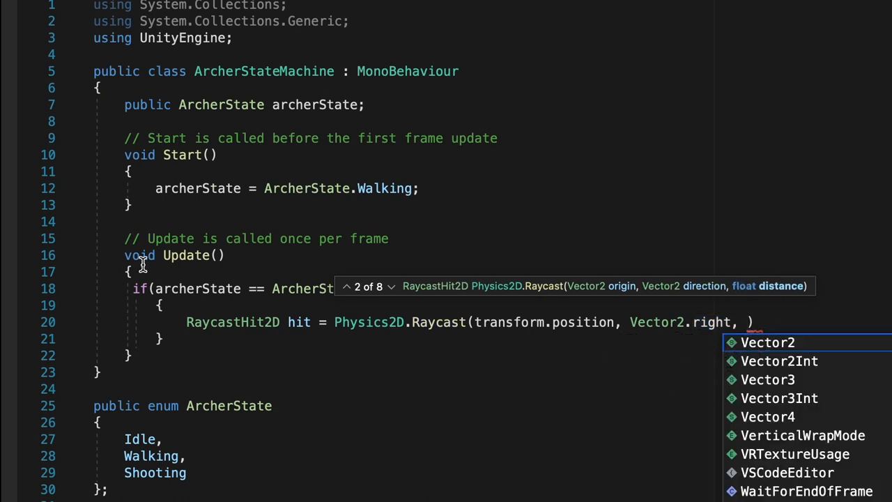
text(detection)
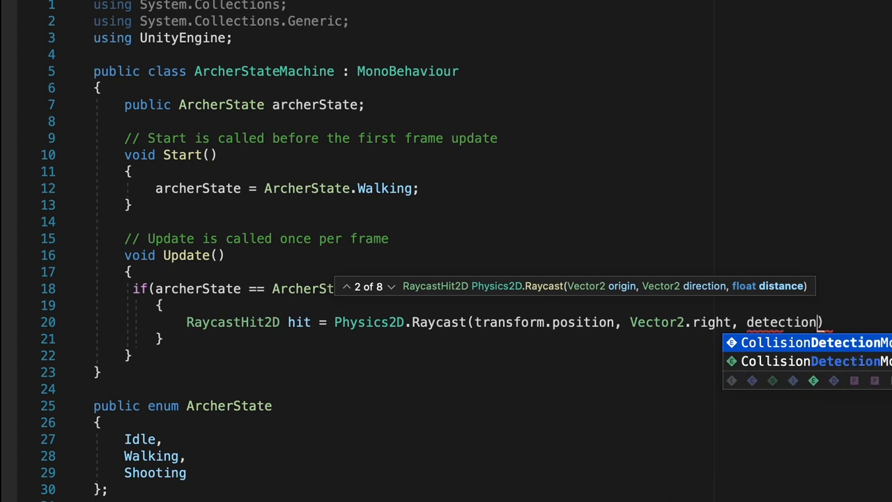
text(Range)
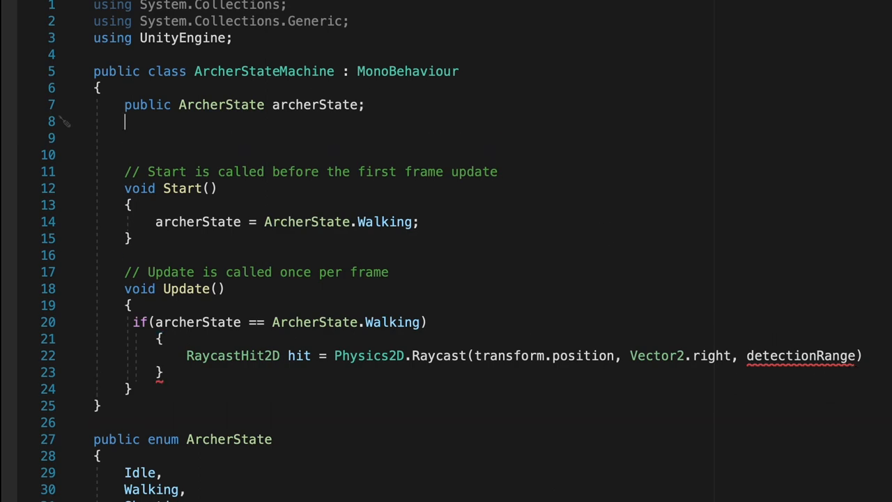
Declare public float detectionRange = 6 and add an enemyLayer argument to the raycast.
text(public float detectionRange = 6)
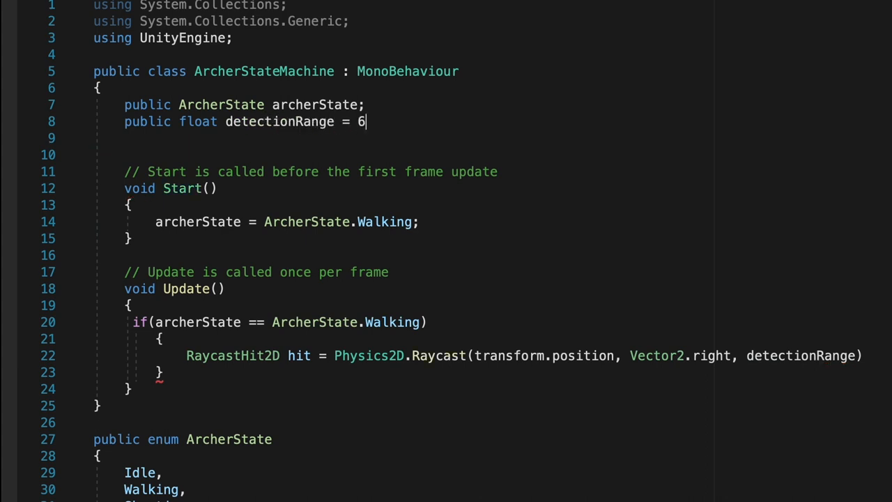
text(;)
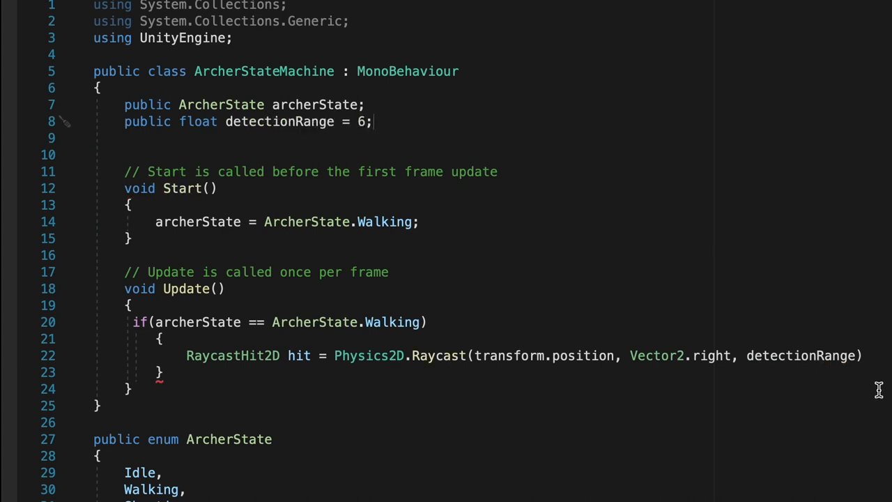
text(,)
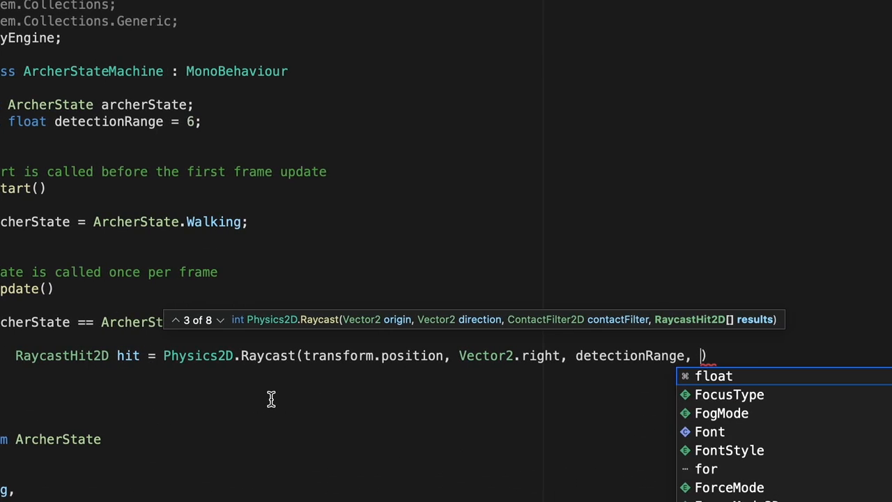
mouse_move(439, 393)
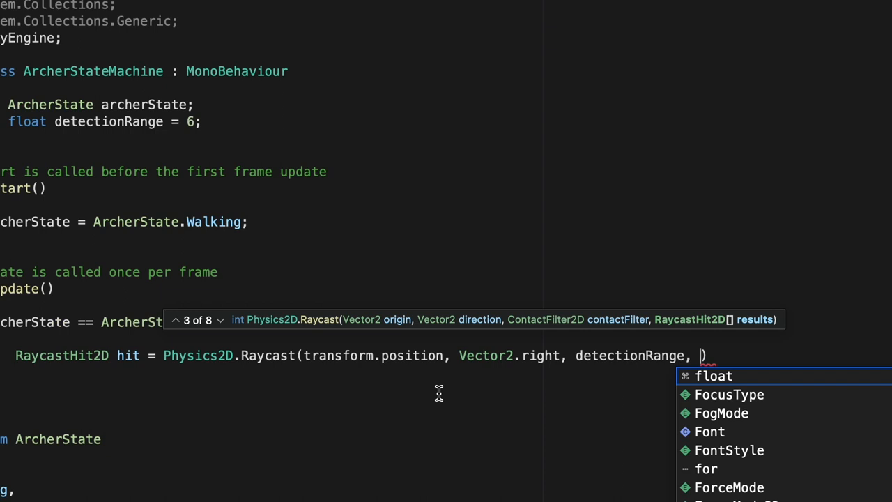
text(e)
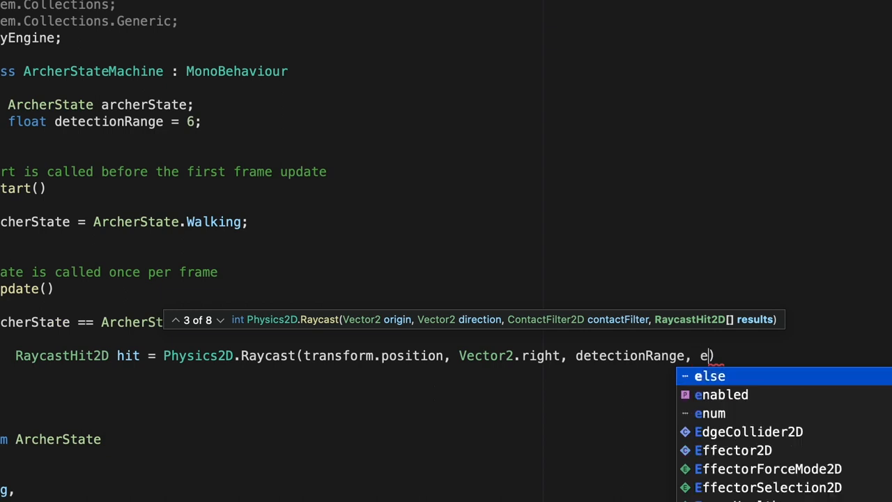
text(nemyLay)
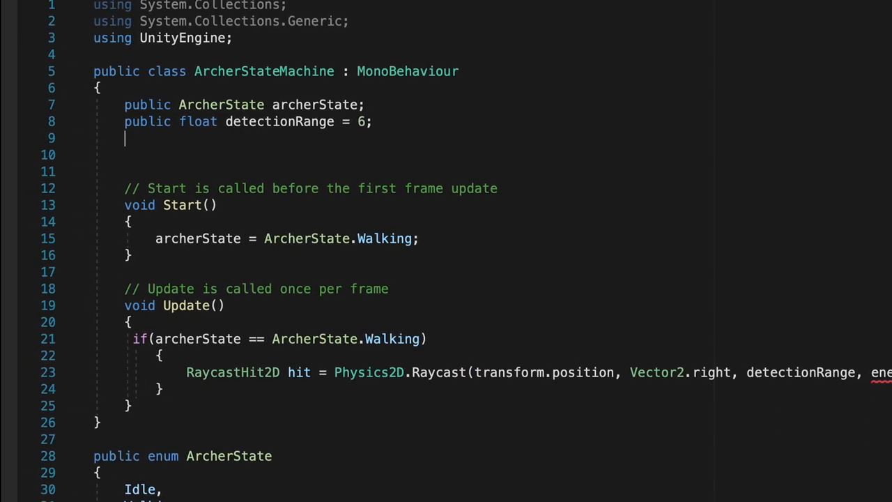
Declare public LayerMask enemyLayer and set archerState to Shooting when hit.collider != null.
text(public LayerMask enemyLayer;)
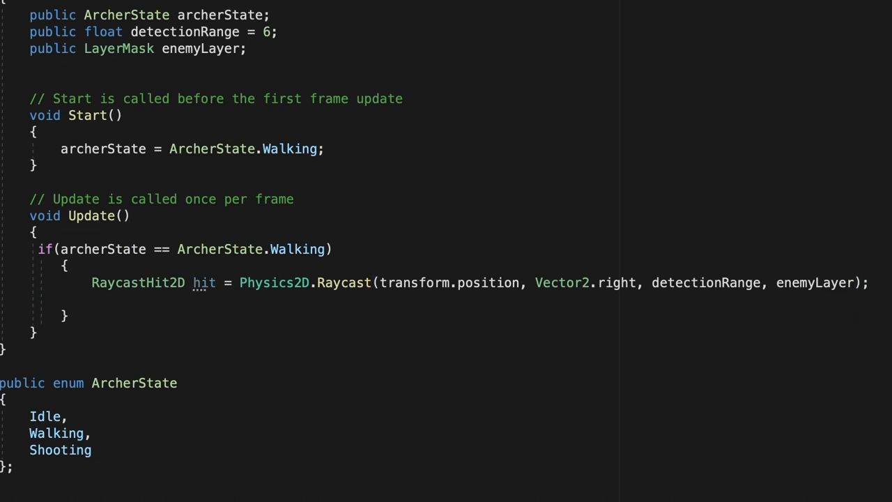
text(if(hit.colllider)
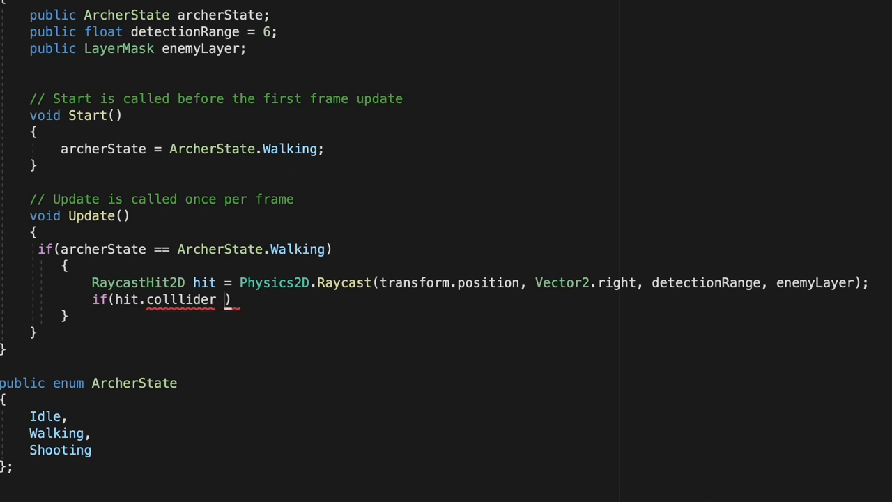
text(!= null)
text(archerState)
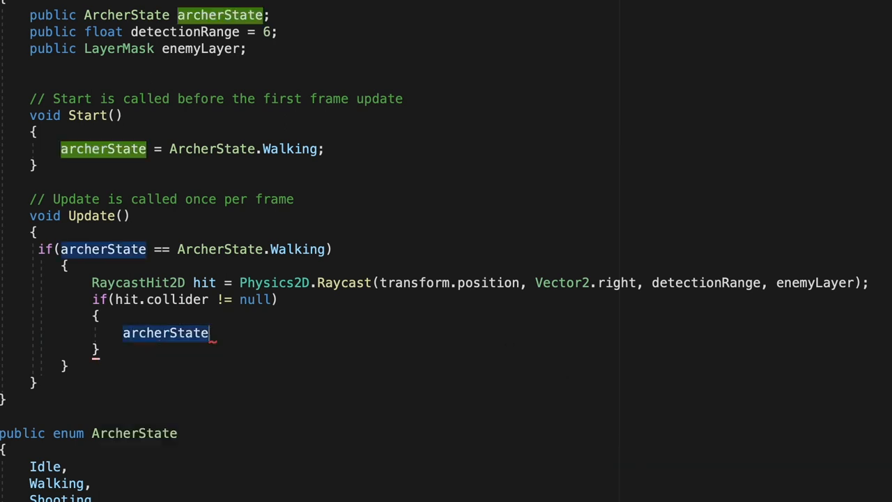
text(= ArcherState.Shooting)
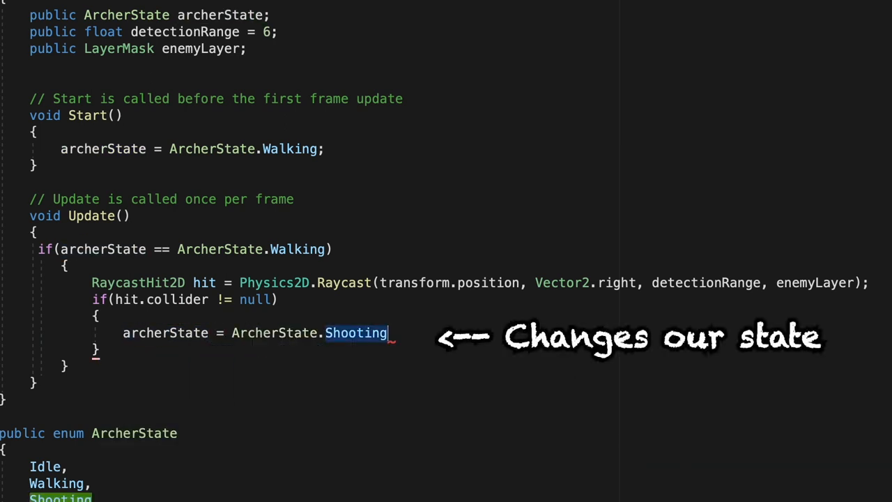
text(;)
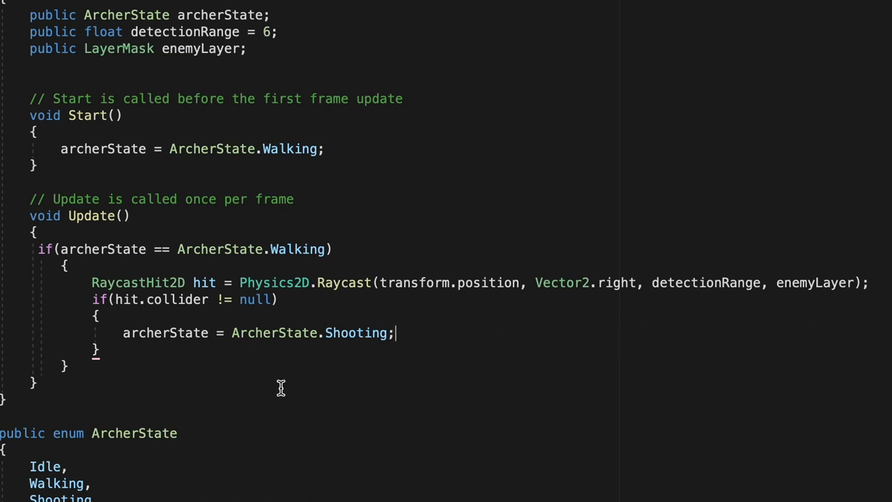
mouse_move(387, 187)
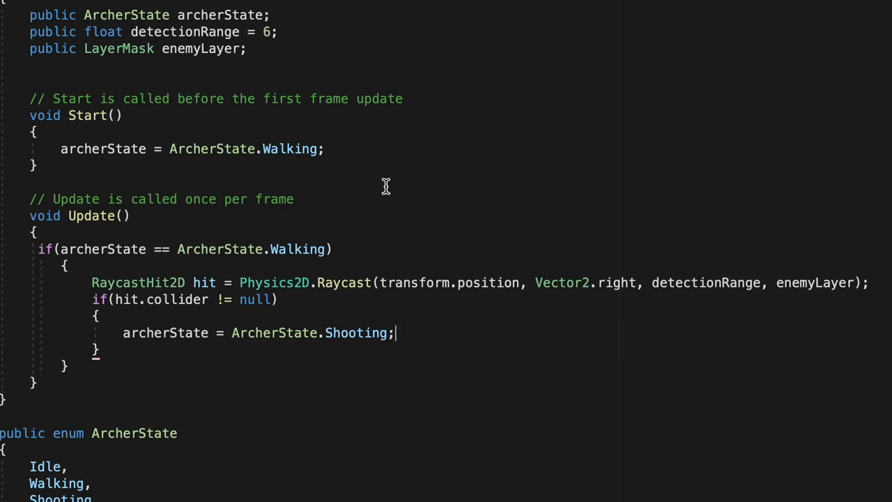
mouse_move(421, 299)
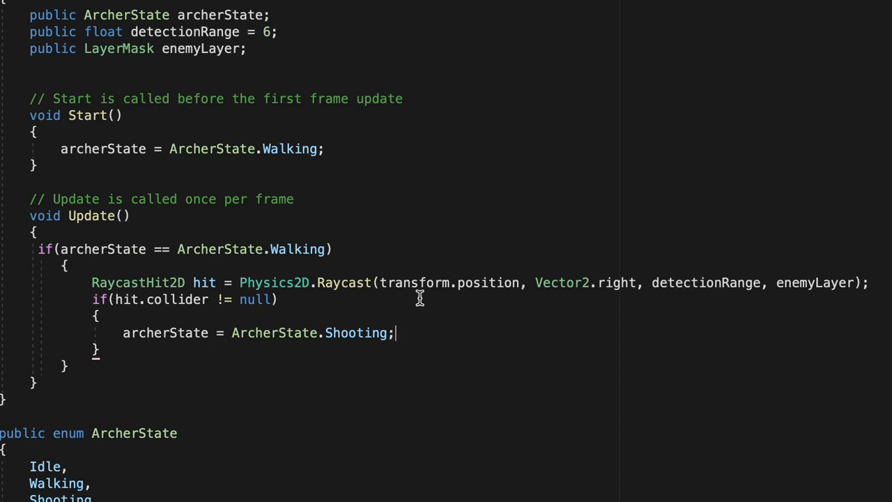
mouse_move(399, 342)
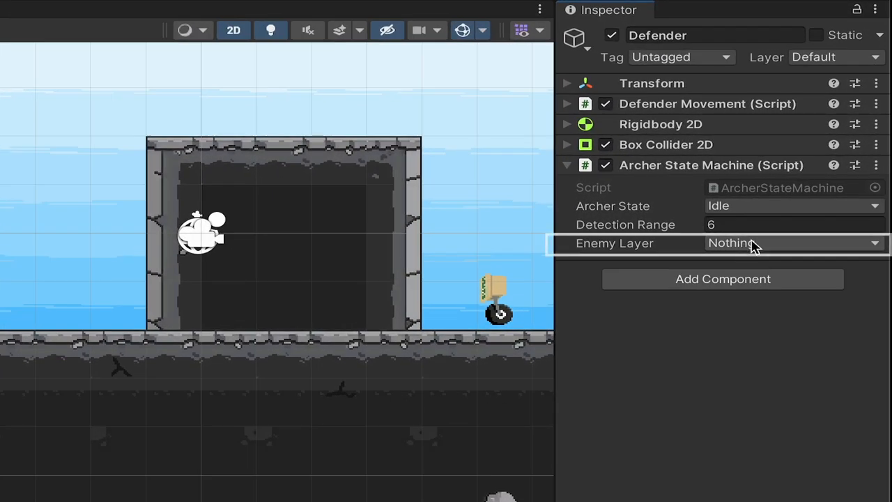
Set Robot and its three copies to the Enemy layer, applying to this object only.
click(792, 243)
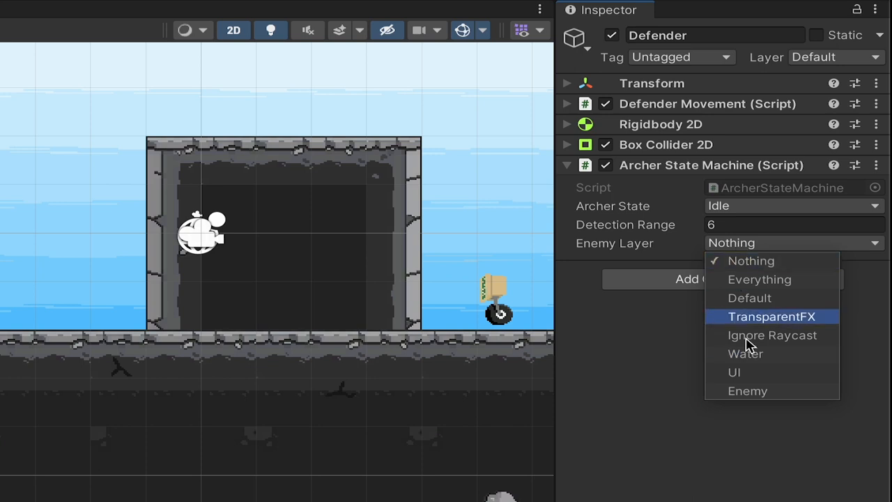
mouse_move(748, 391)
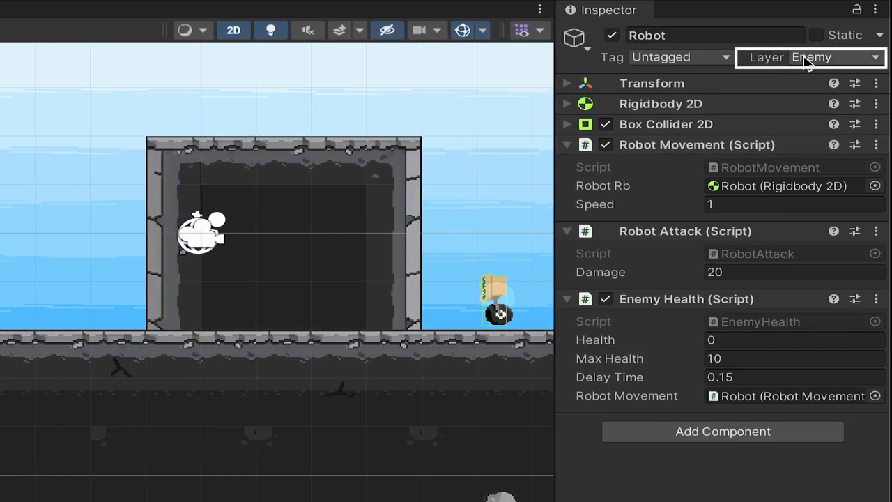
click(811, 57)
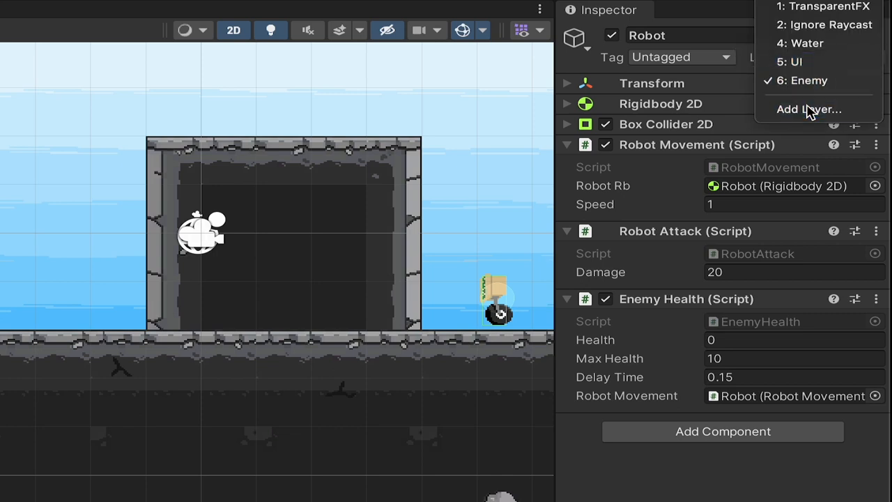
click(809, 109)
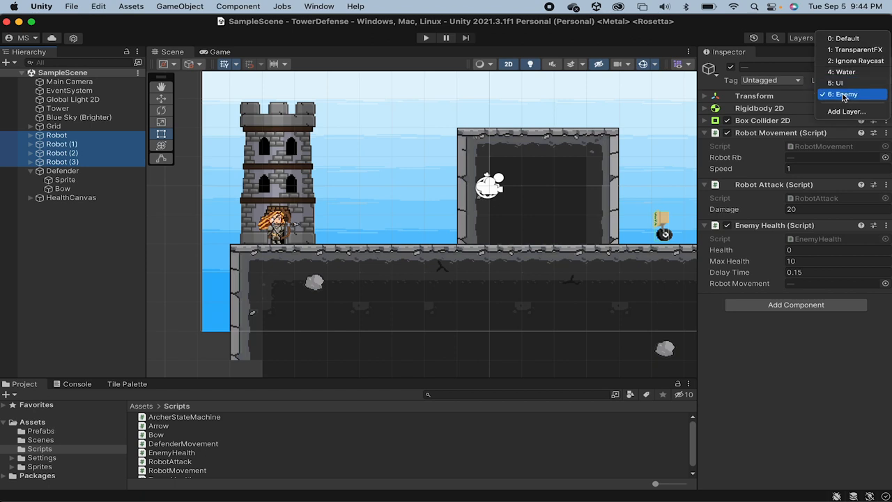
click(841, 94)
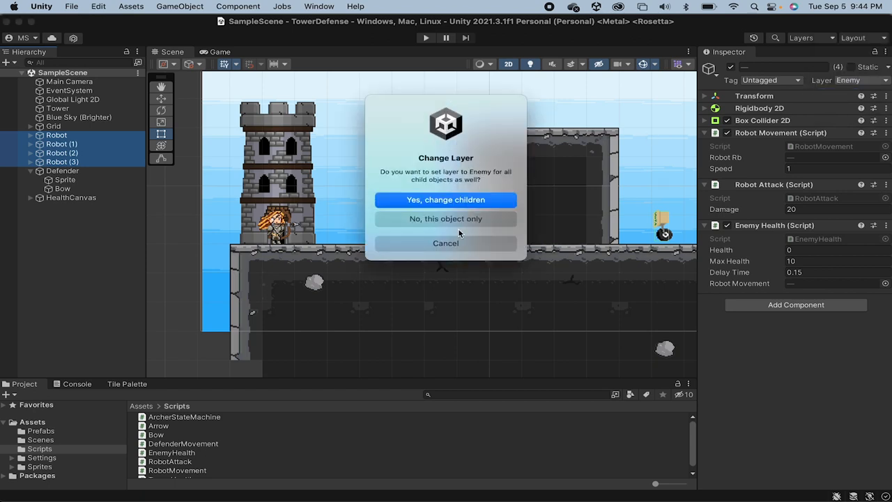
mouse_move(465, 225)
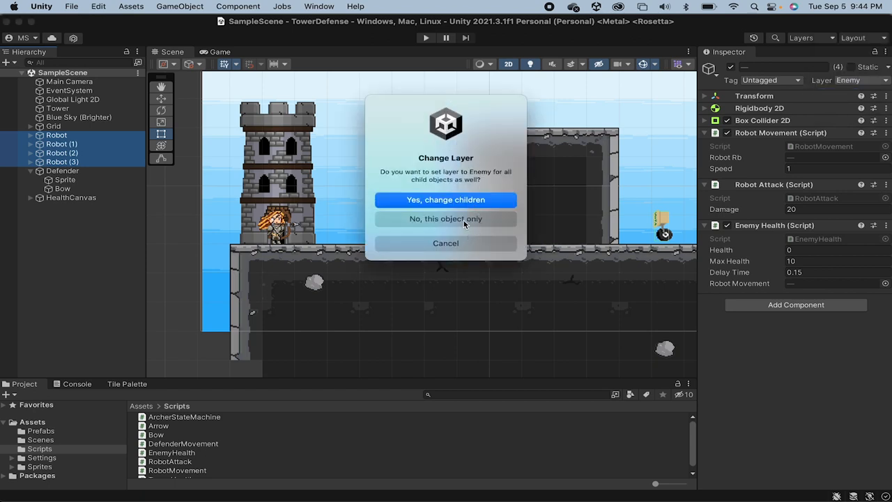
click(446, 218)
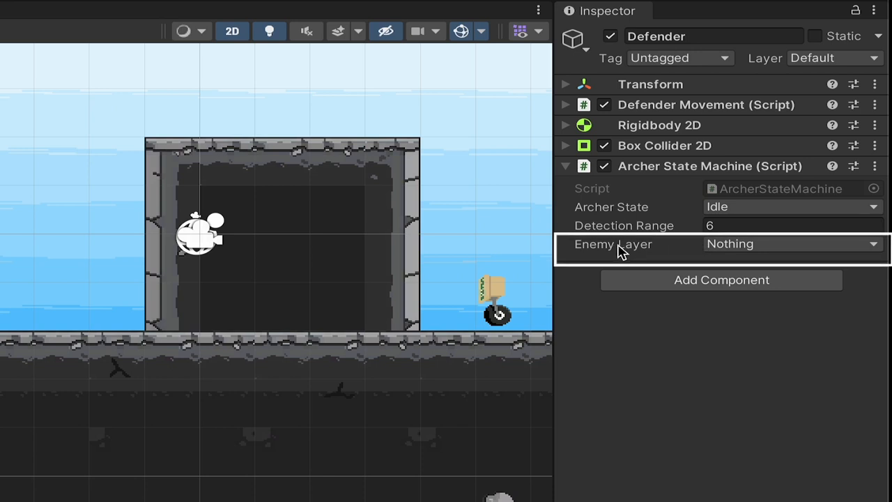
Set the Defender's Enemy Layer to Enemy, then run and stop a play test.
click(792, 243)
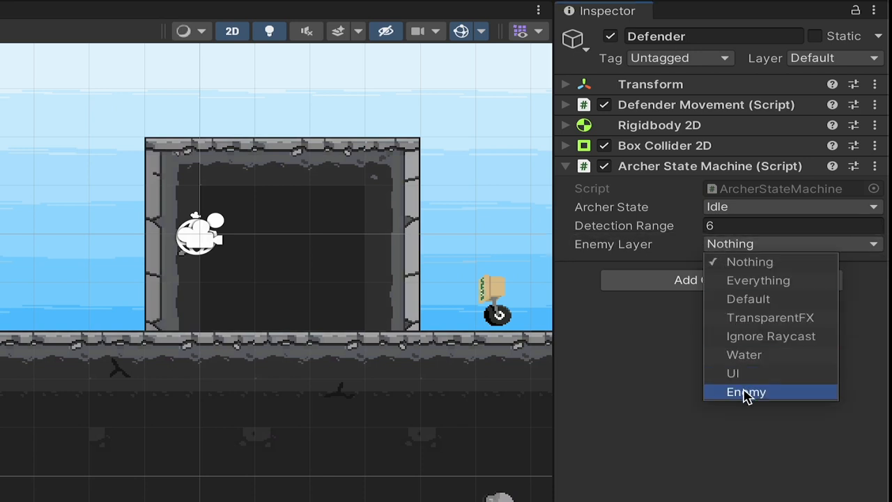
click(745, 392)
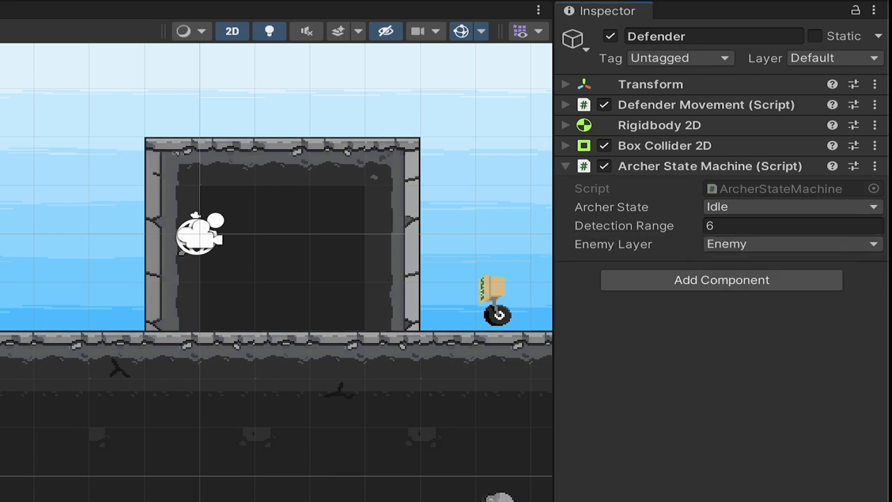
mouse_move(535, 390)
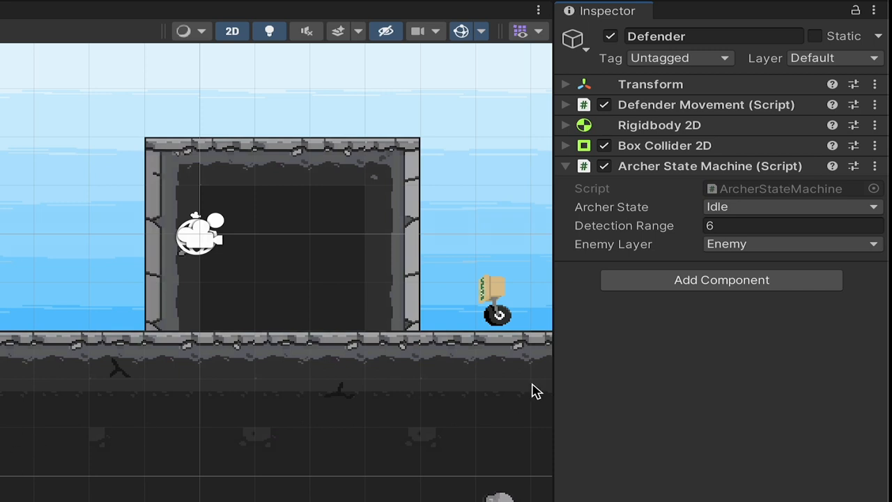
mouse_move(194, 225)
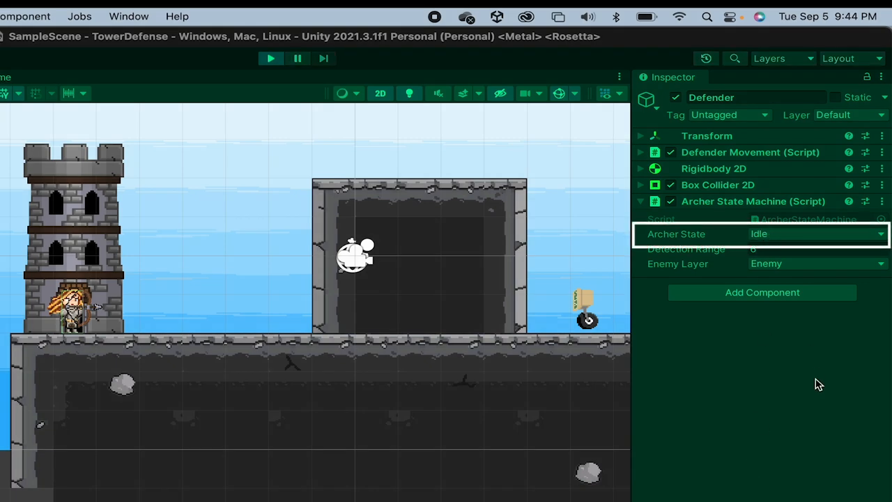
click(269, 58)
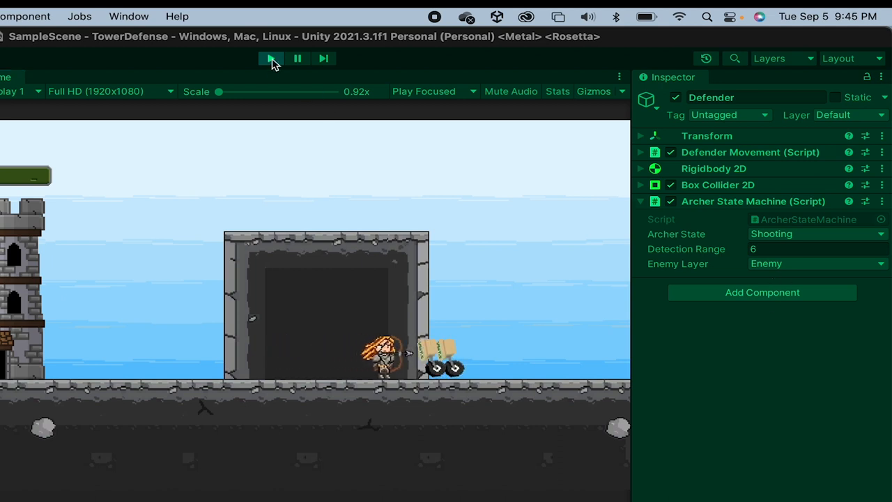
click(267, 60)
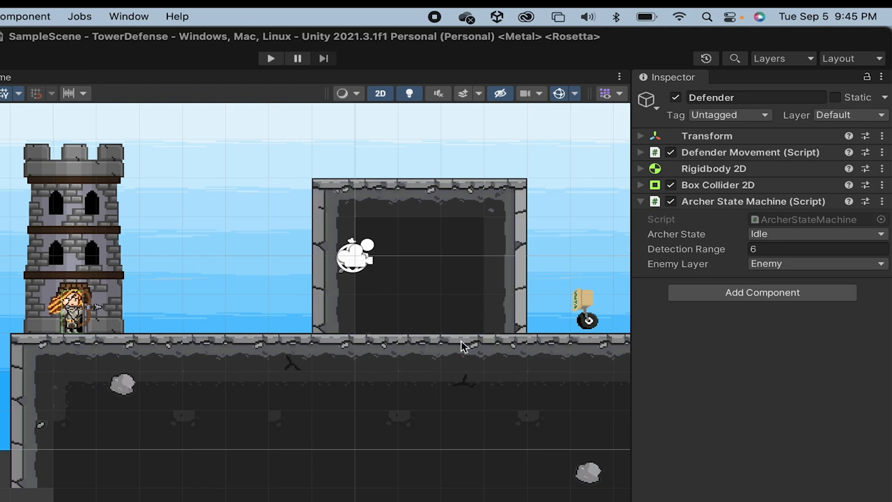
mouse_move(184, 388)
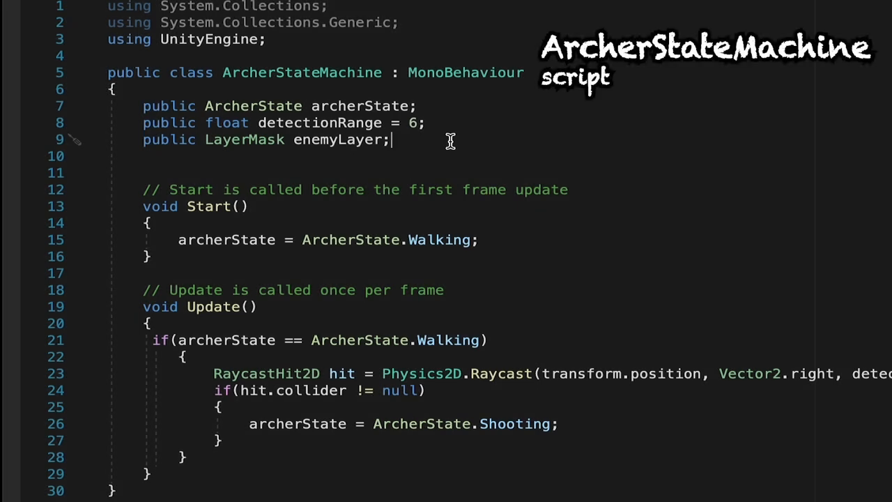
Declare public DefenderMovement defenderMovement and public Bow bow fields.
text(public)
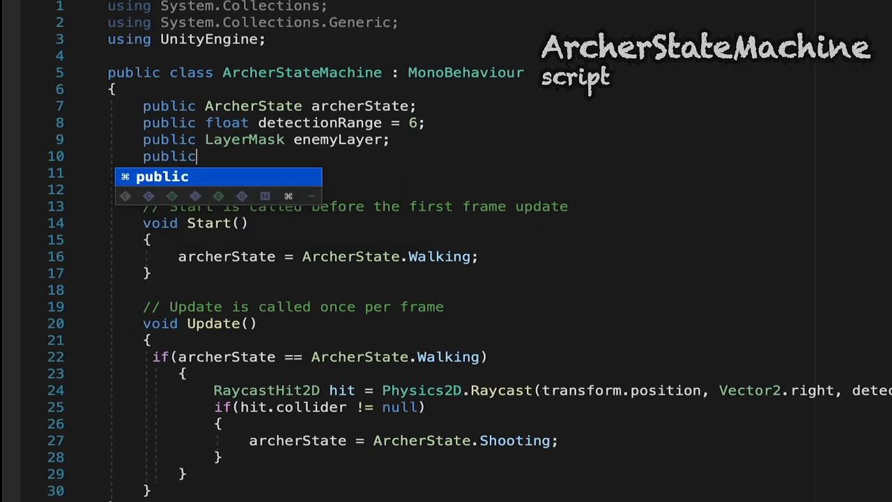
text(DefenderMovement defenderMovement;)
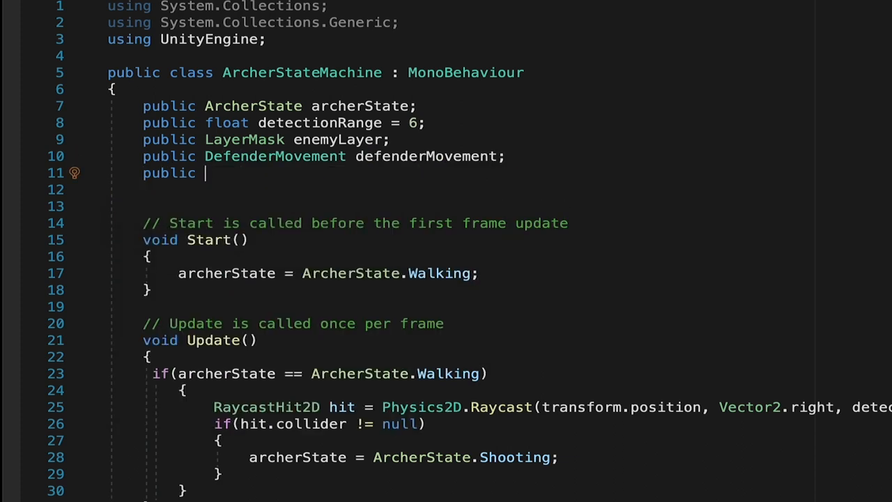
text(Bow bow;)
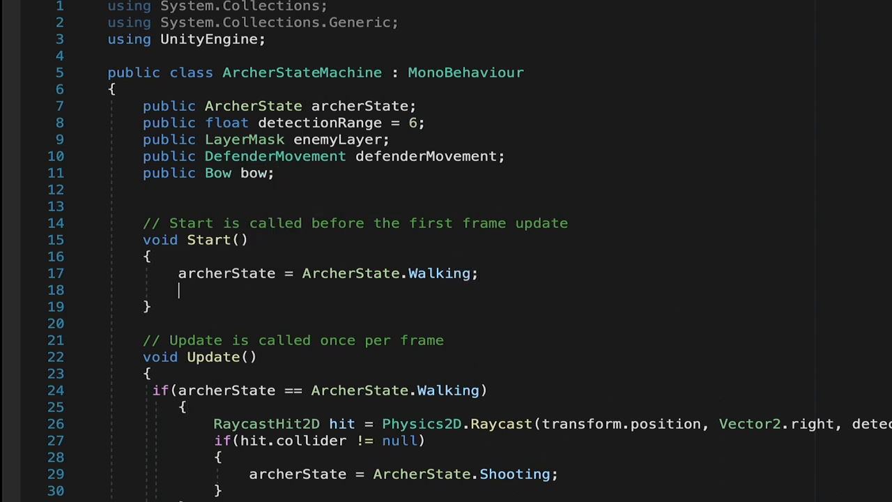
Set bow.enabled false in Start; on hit, enable bow and disable defenderMovement.
text(de)
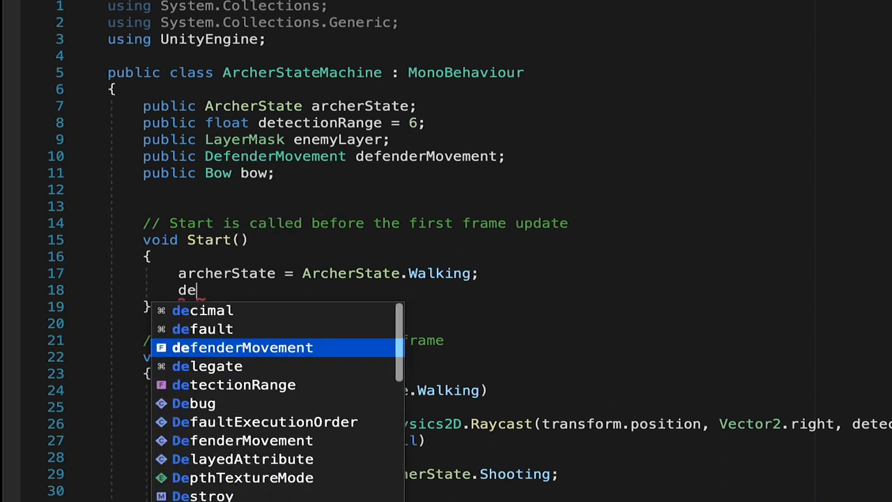
text(bow.enabled =)
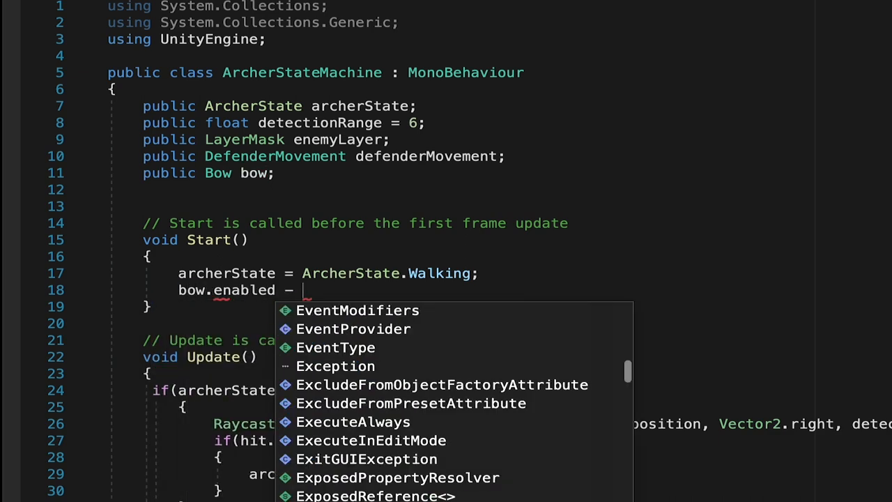
text(false;)
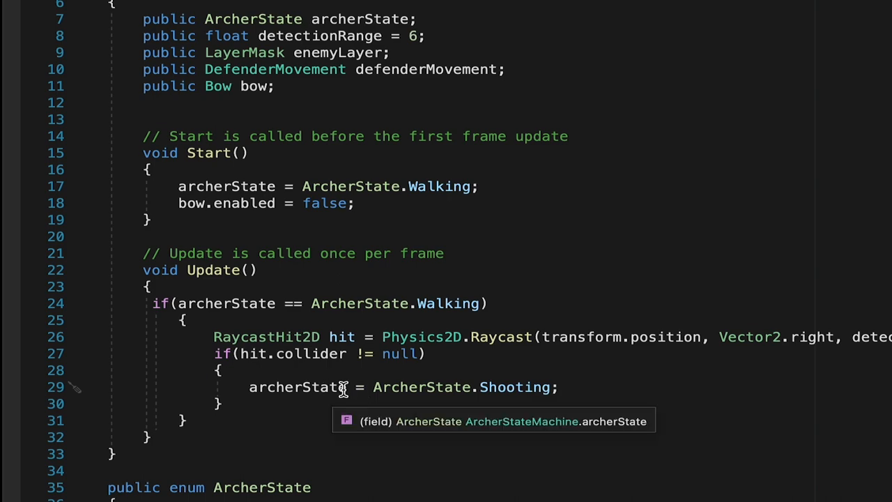
text(bow.enabled)
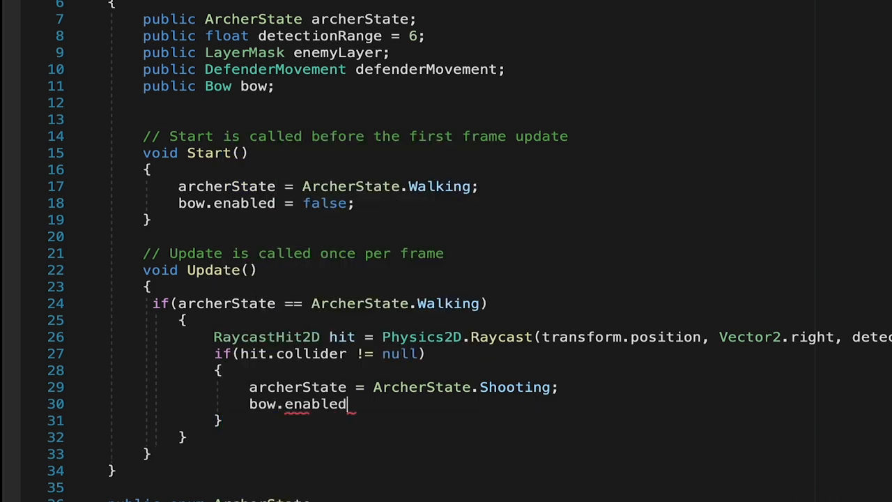
text(= true;)
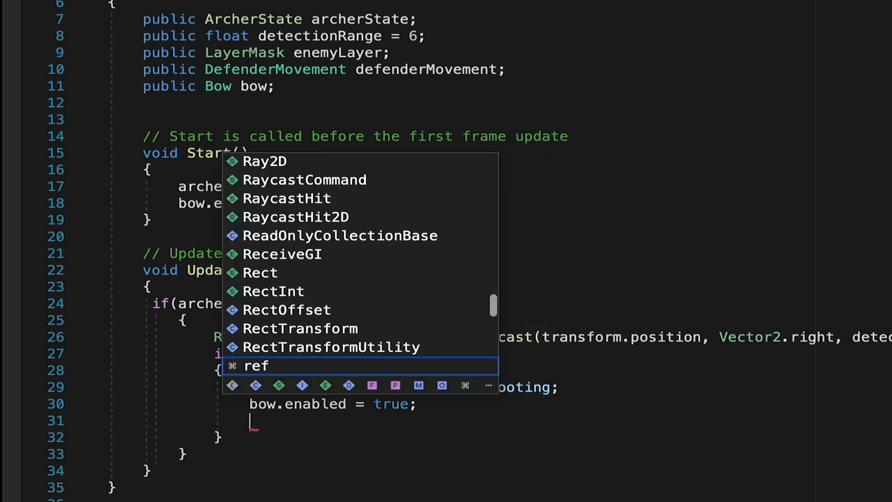
text(defenderMovement.en)
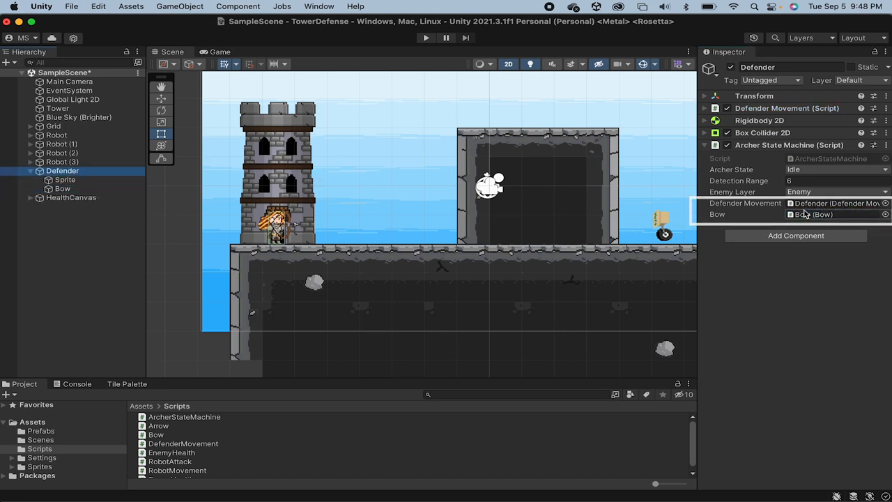
Return from Unity to the ArcherStateMachine script in Visual Studio.
click(421, 39)
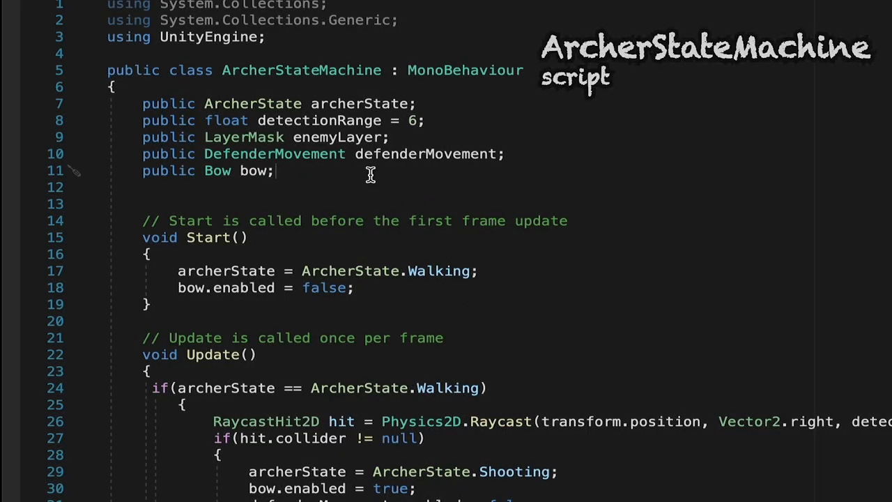
Declare public SpriteRenderer bowSr and set bowSr.enabled = false in Start().
text(public)
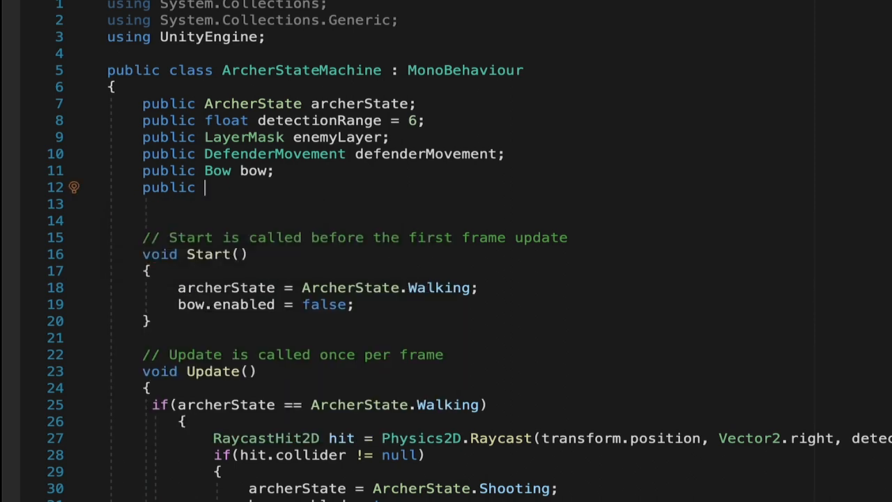
text(SprriteRenderer)
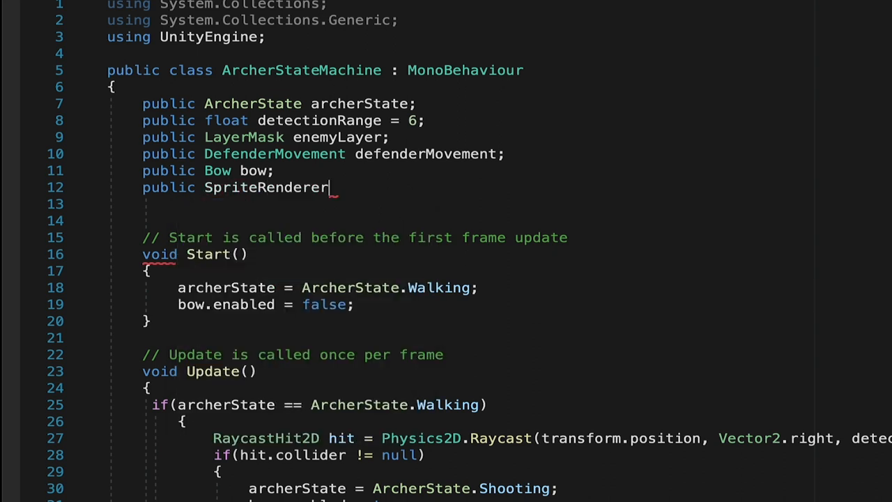
text(bowSr;)
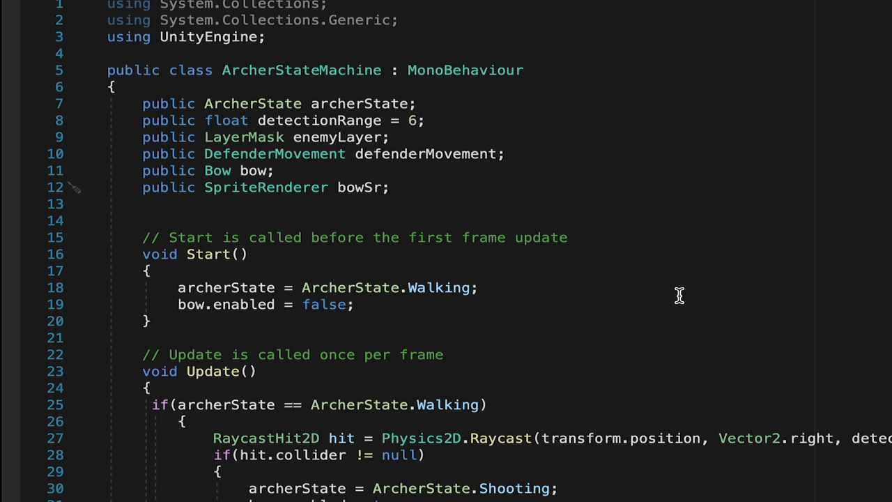
scroll(down, 3)
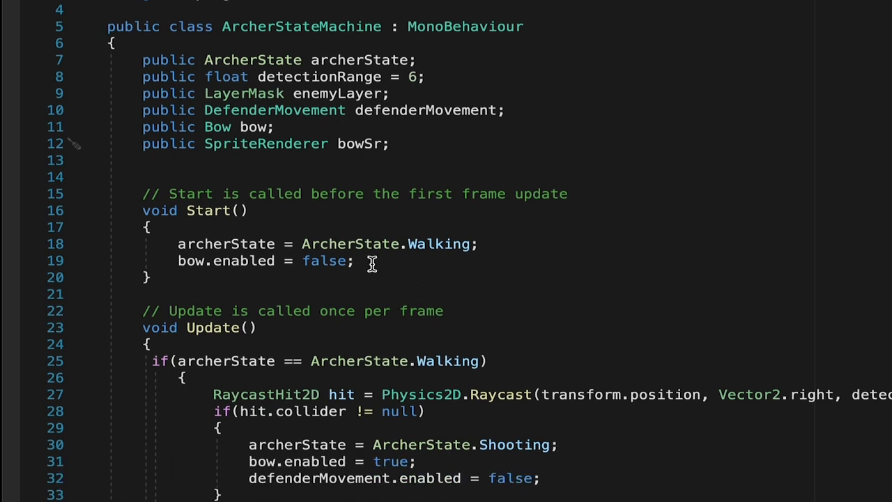
text(bor)
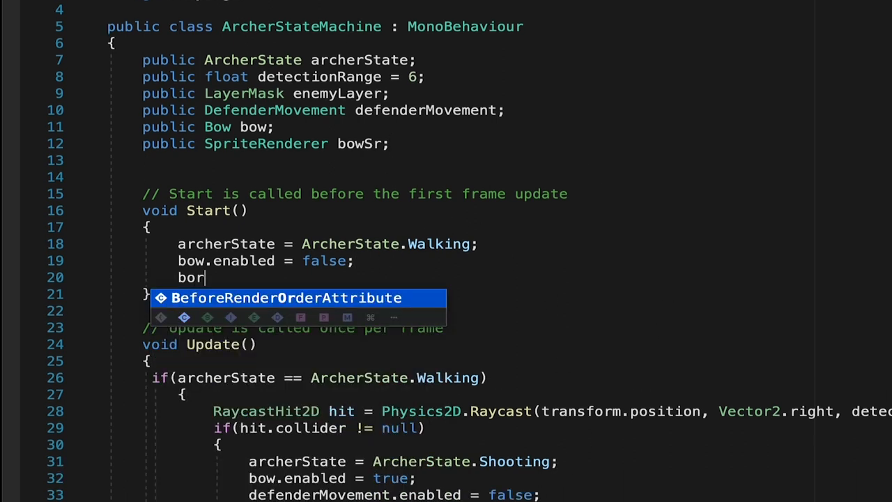
text(Sr.enabled = false;)
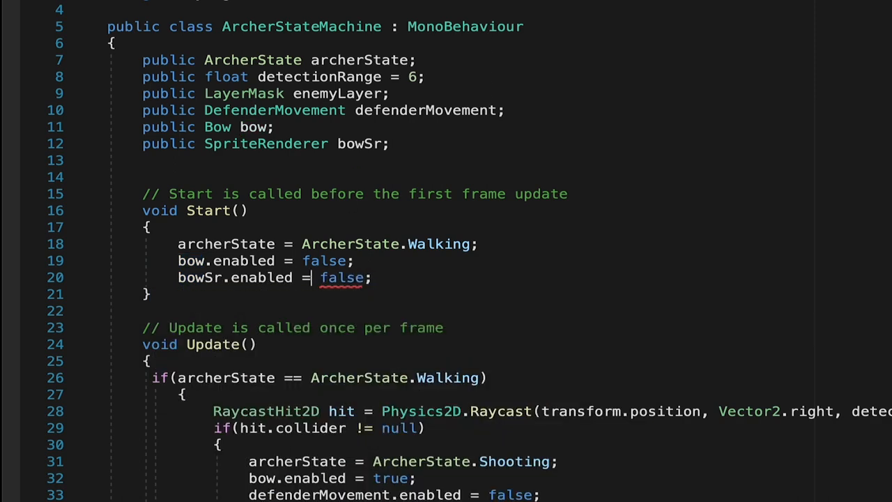
scroll(down, 3)
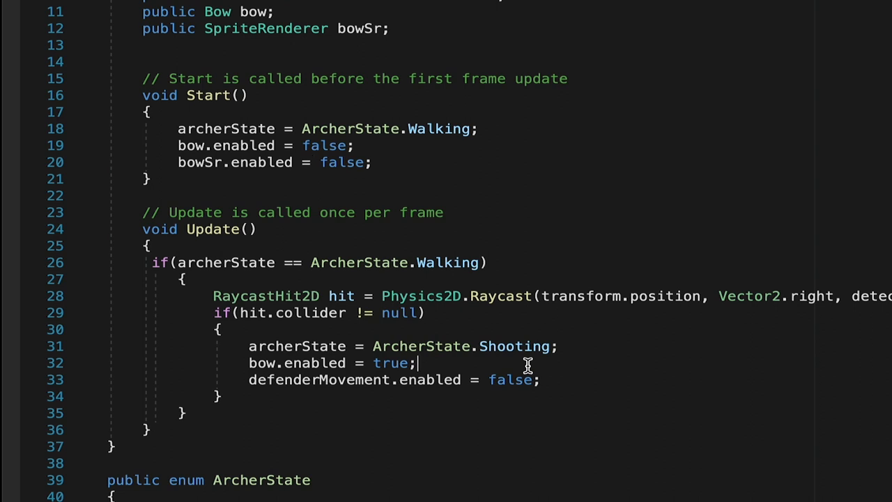
text(bo)
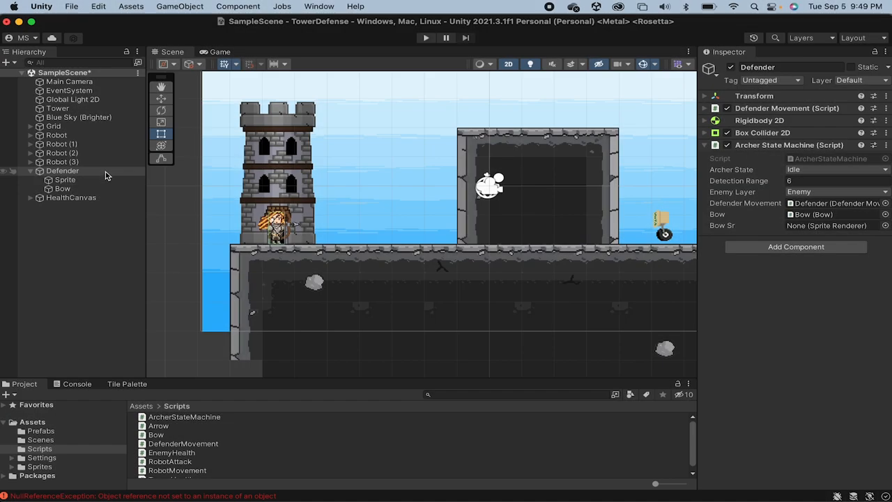
Assign the Defender's Bow child sprite renderer to Bow Sr, then start a play test.
click(62, 170)
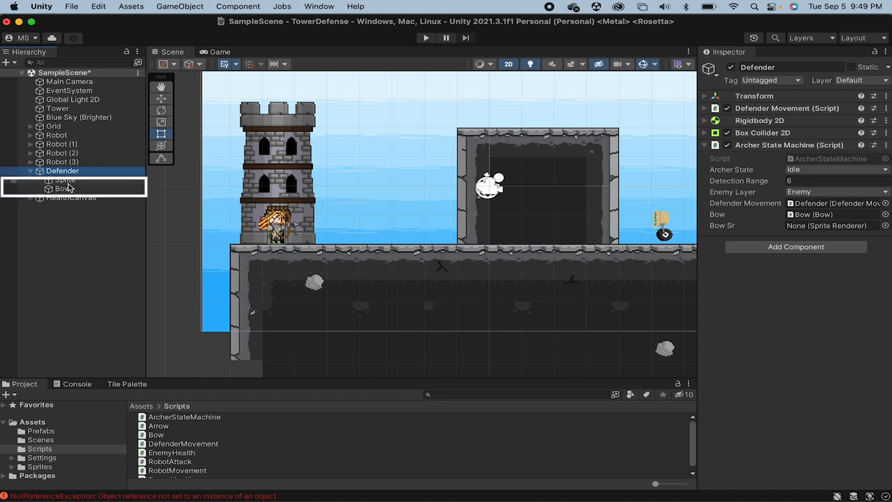
click(61, 188)
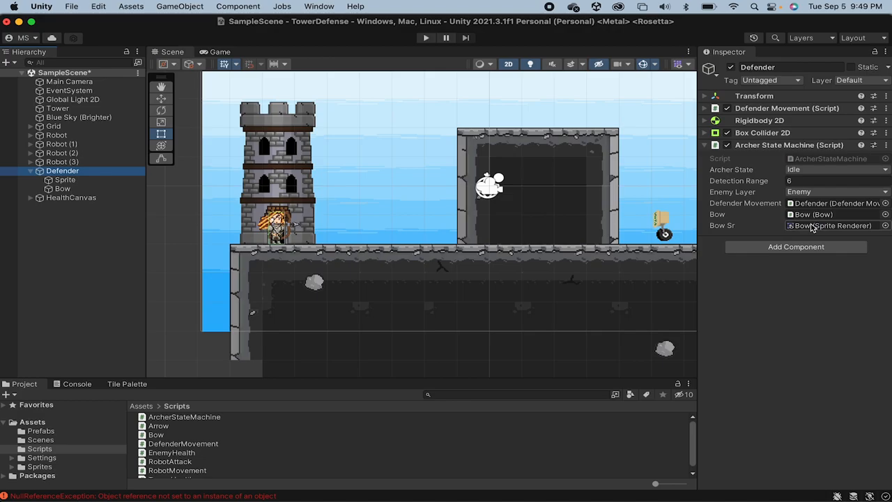
click(425, 40)
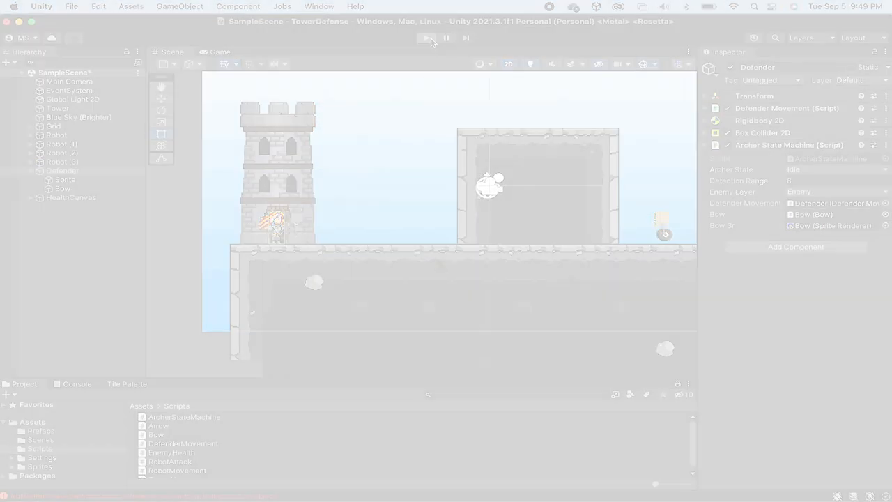
click(423, 39)
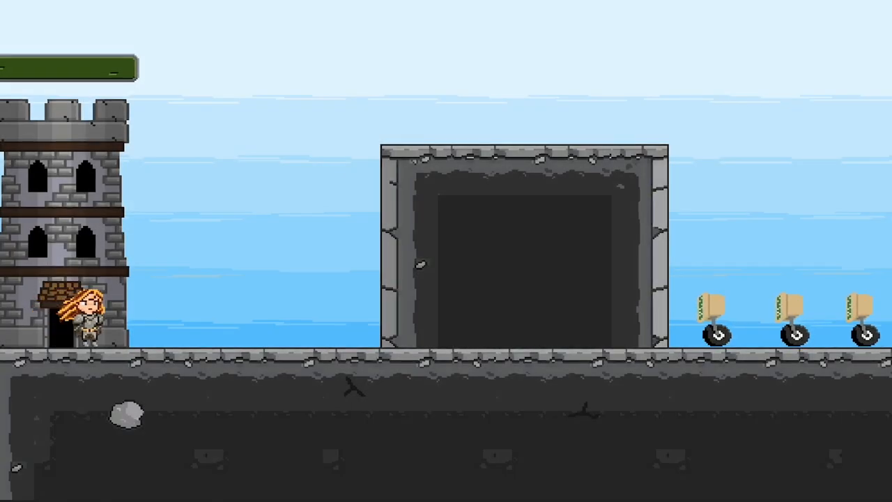